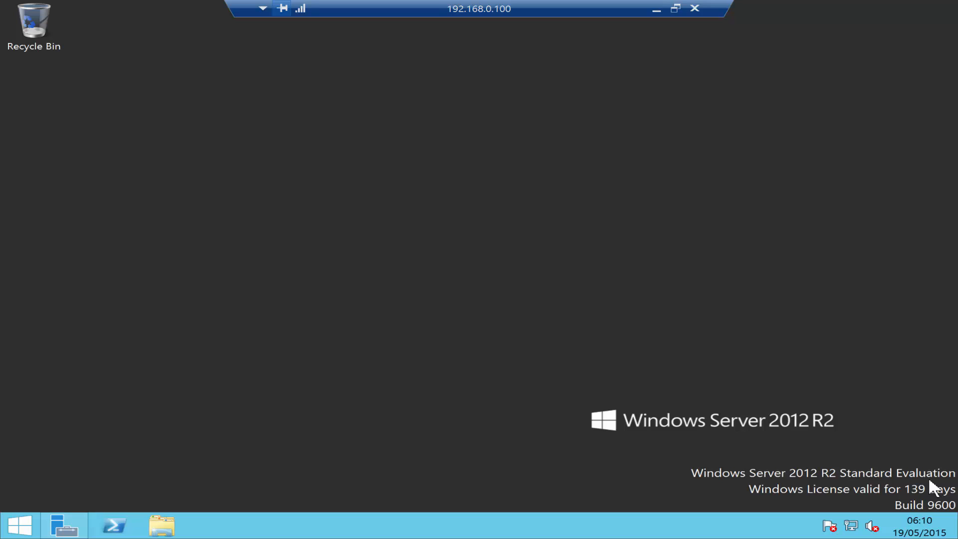
{"action": "mouse_move", "coordinate": [432, 416]}
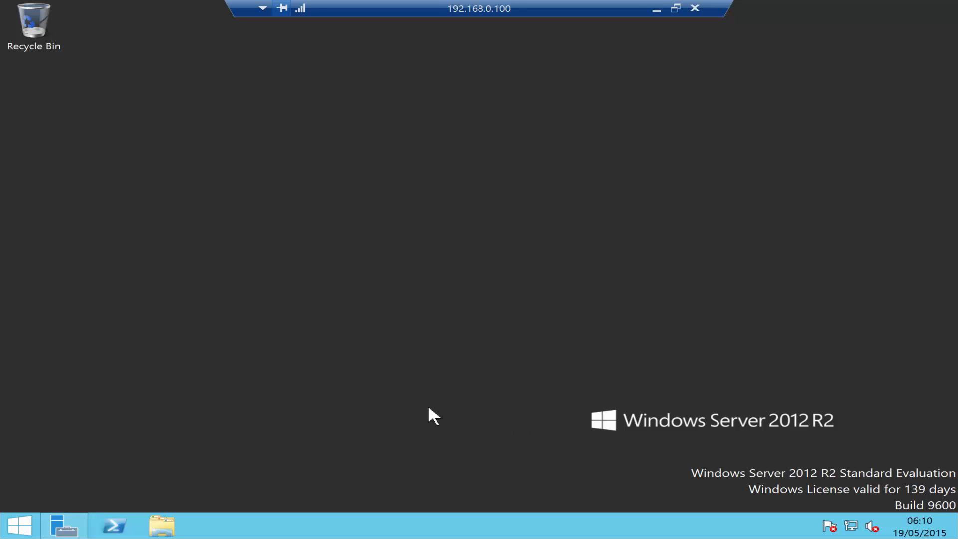
{"action": "mouse_move", "coordinate": [101, 532]}
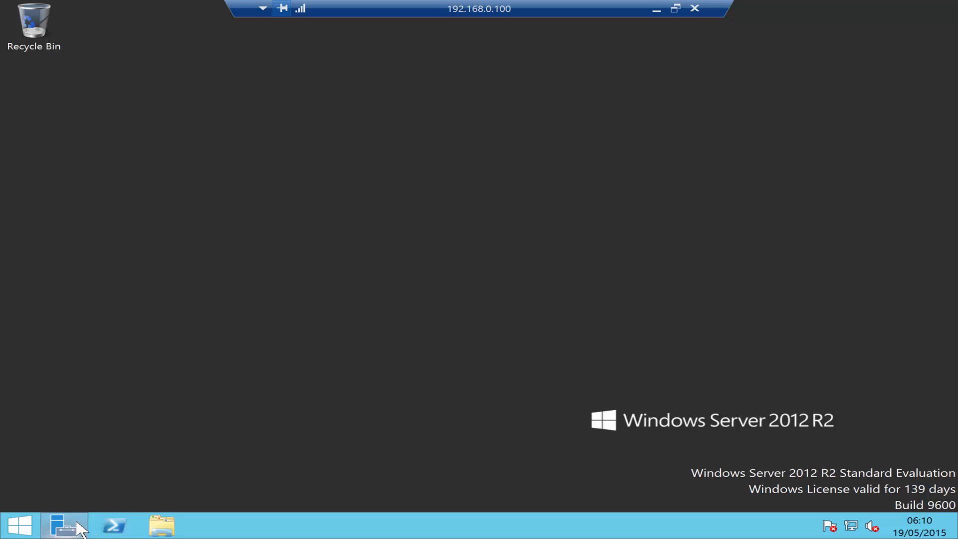
Step: Bring up Server Manager and its Manage menu of role and server options
{"action": "left_click", "coordinate": [63, 526]}
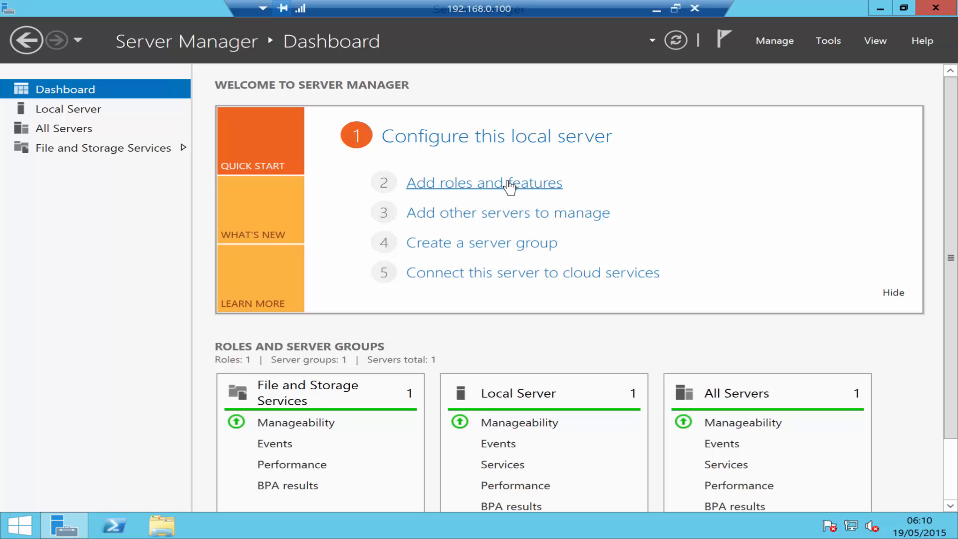
{"action": "mouse_move", "coordinate": [774, 40]}
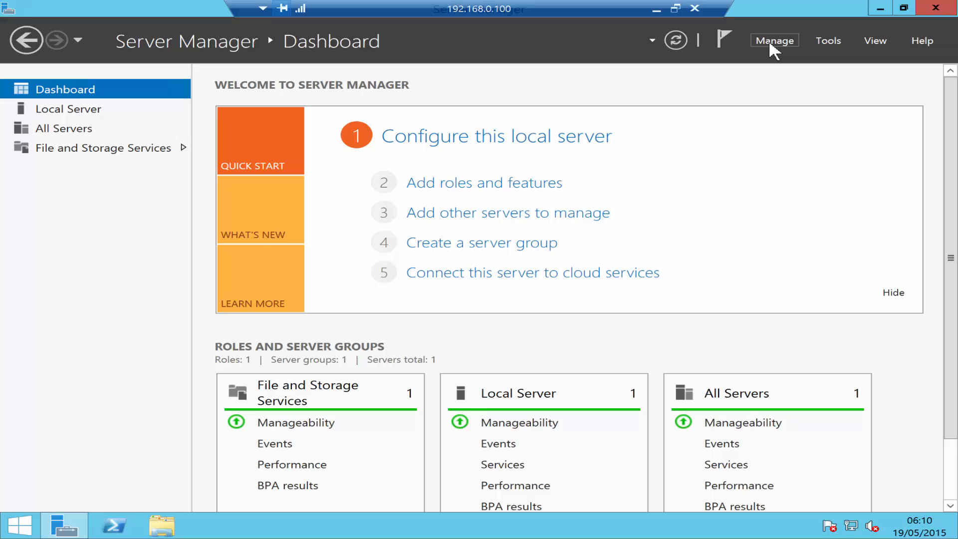
{"action": "left_click", "coordinate": [773, 40]}
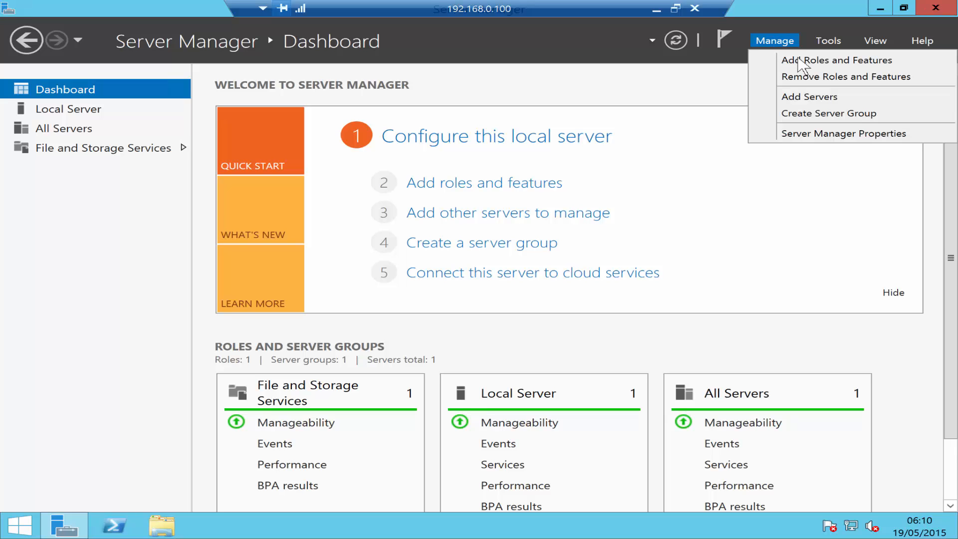
Step: Start Add Roles and Features for server DC and select Active Directory Domain Services
{"action": "left_click", "coordinate": [836, 60]}
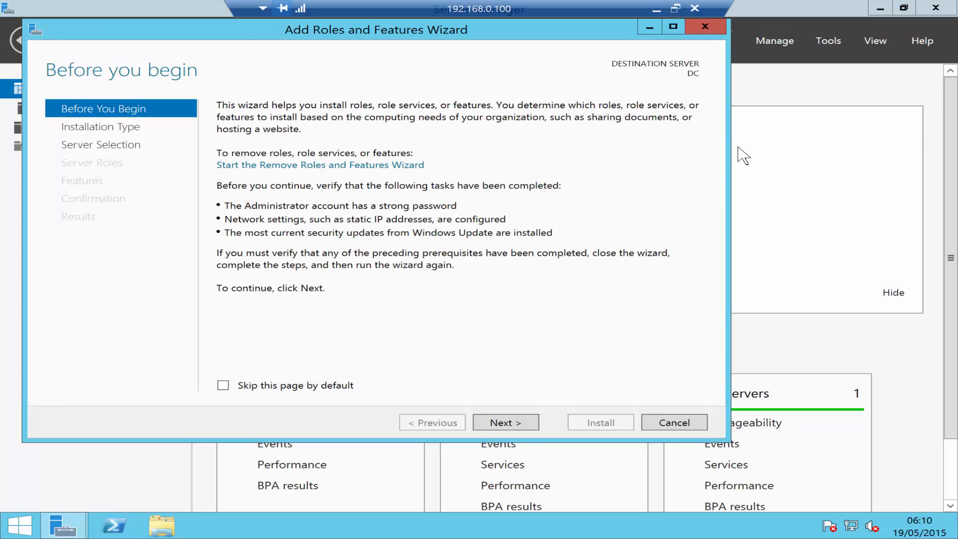
{"action": "mouse_move", "coordinate": [505, 422]}
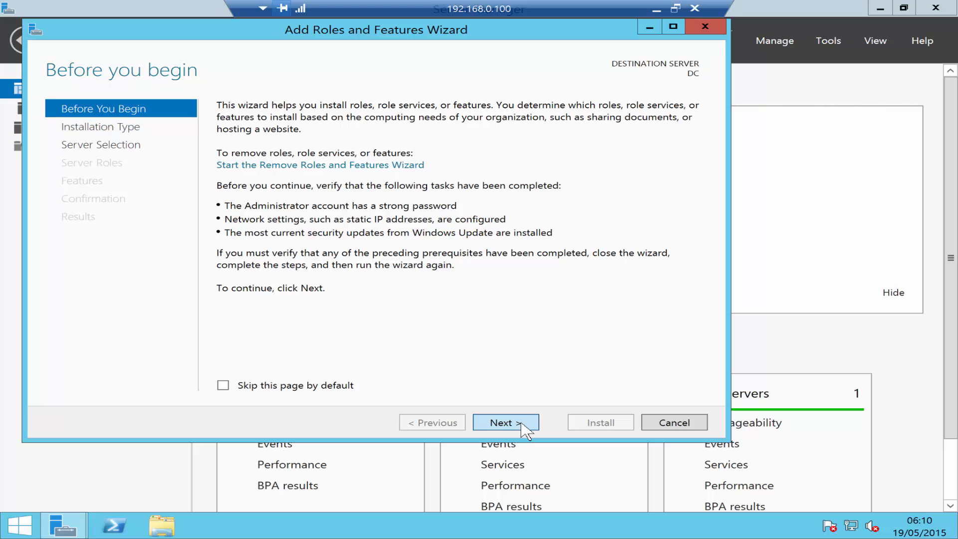
{"action": "left_click", "coordinate": [505, 422]}
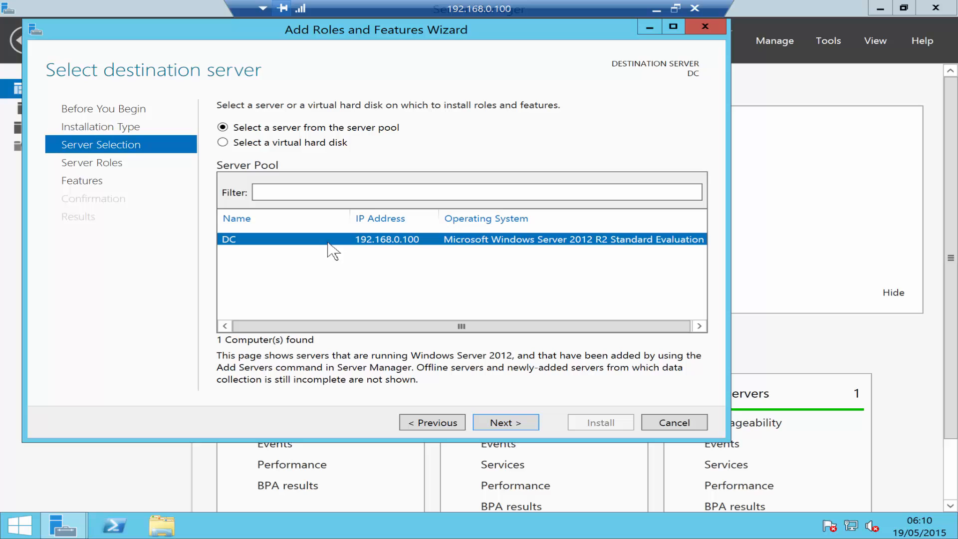
{"action": "mouse_move", "coordinate": [360, 247]}
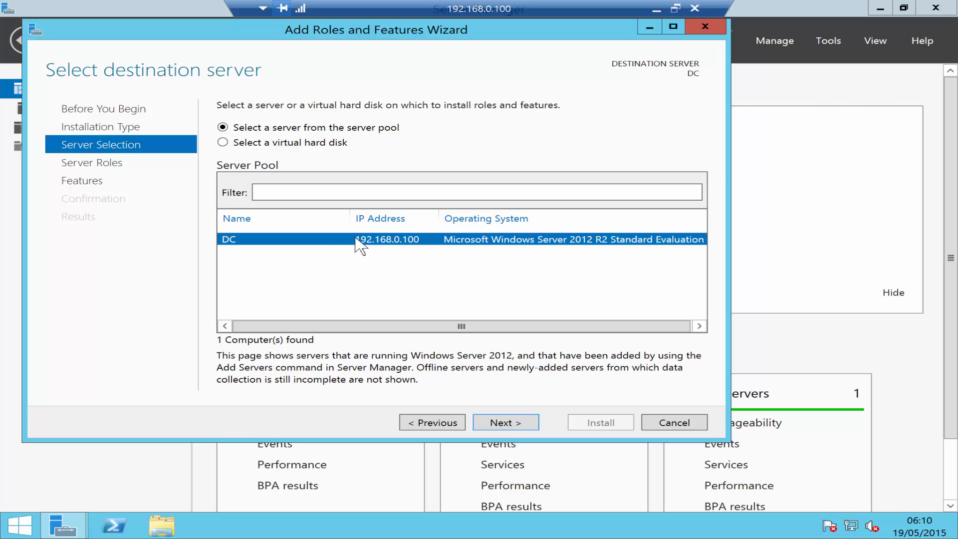
{"action": "mouse_move", "coordinate": [362, 252]}
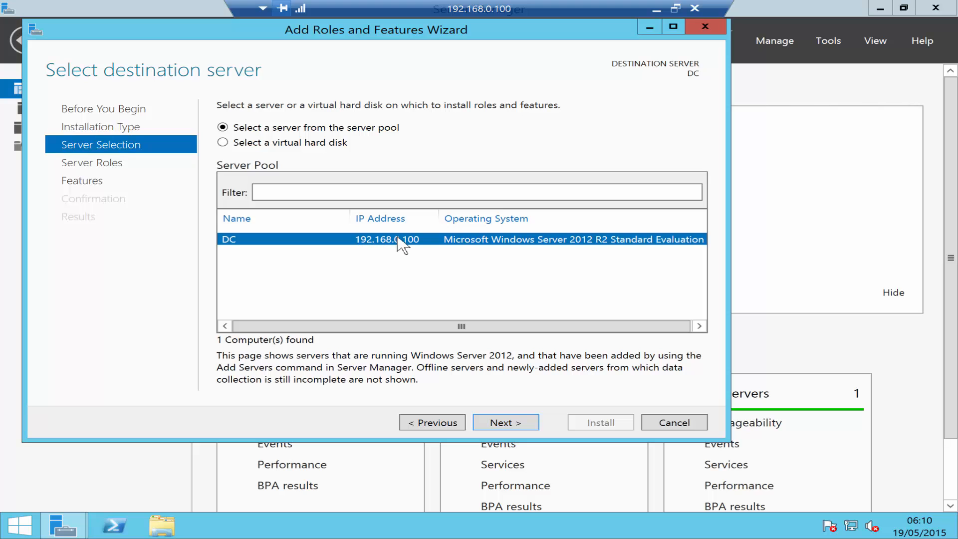
{"action": "mouse_move", "coordinate": [522, 401]}
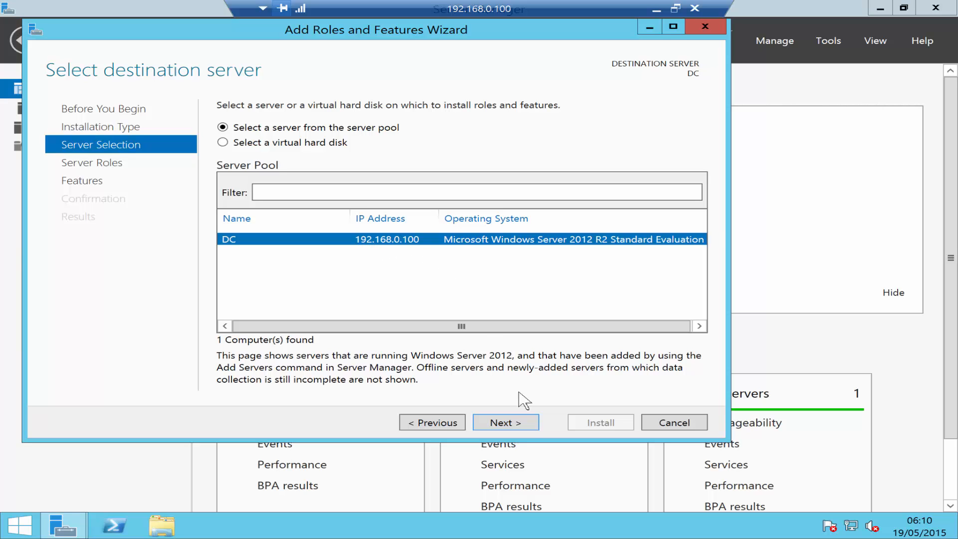
{"action": "left_click", "coordinate": [505, 422]}
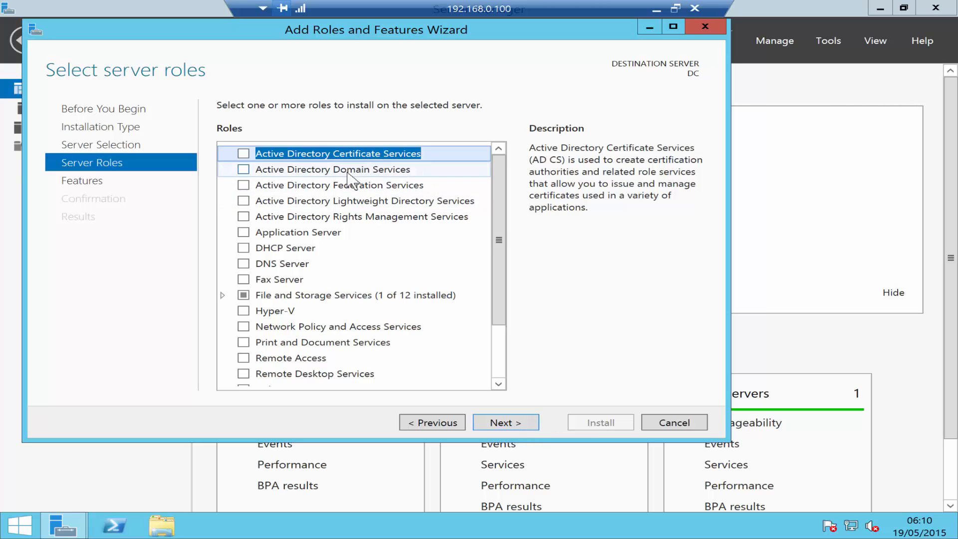
{"action": "mouse_move", "coordinate": [308, 237]}
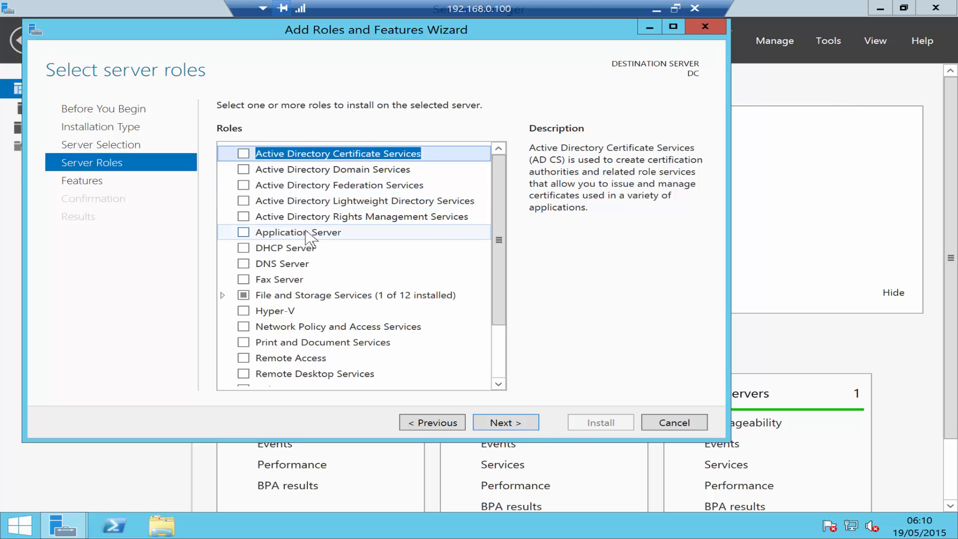
{"action": "mouse_move", "coordinate": [233, 177]}
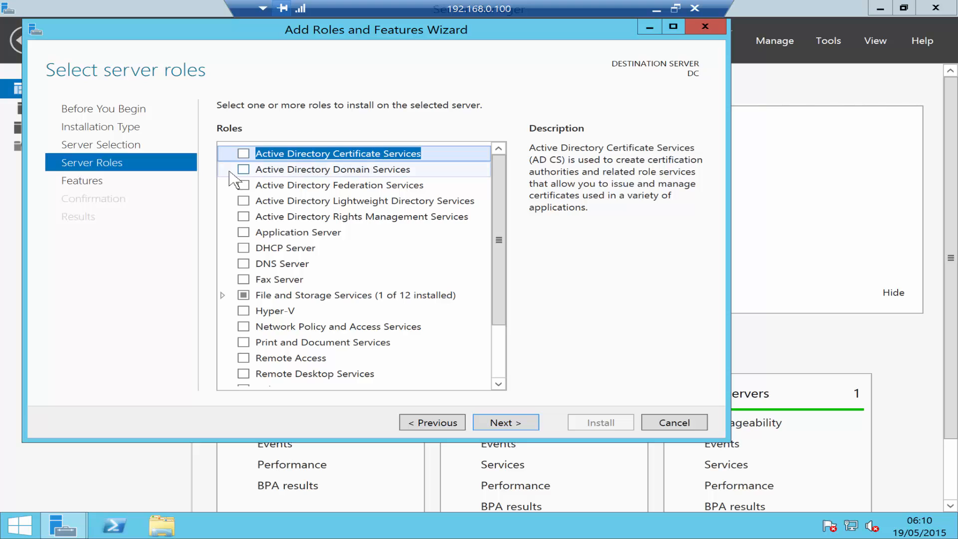
{"action": "mouse_move", "coordinate": [253, 176]}
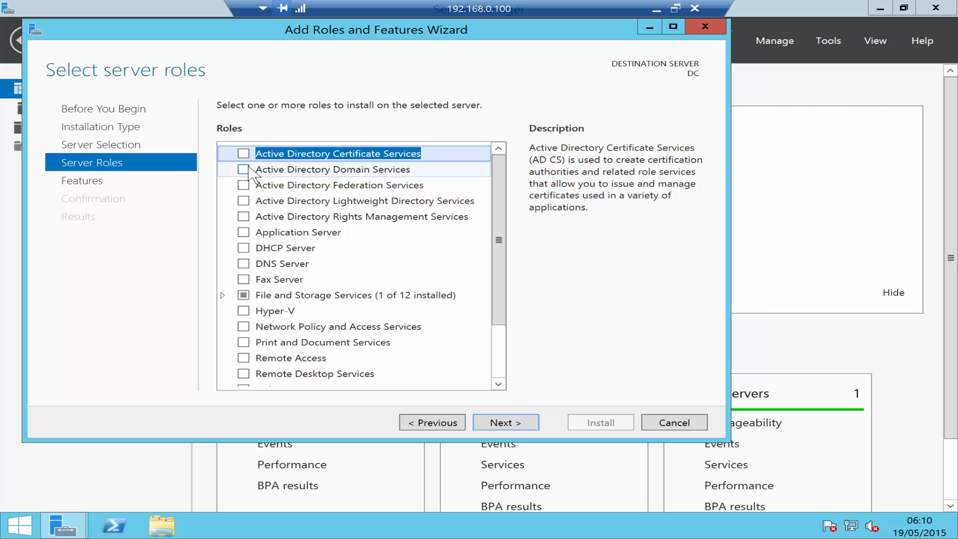
{"action": "left_click", "coordinate": [244, 169]}
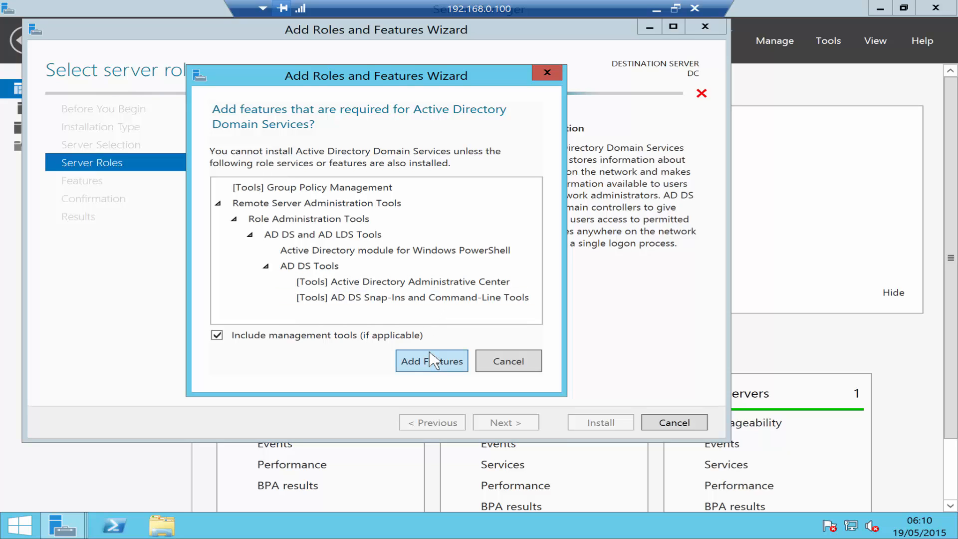
Step: Accept the required AD DS management tools and advance to the confirmation of installation selections
{"action": "left_click", "coordinate": [431, 360]}
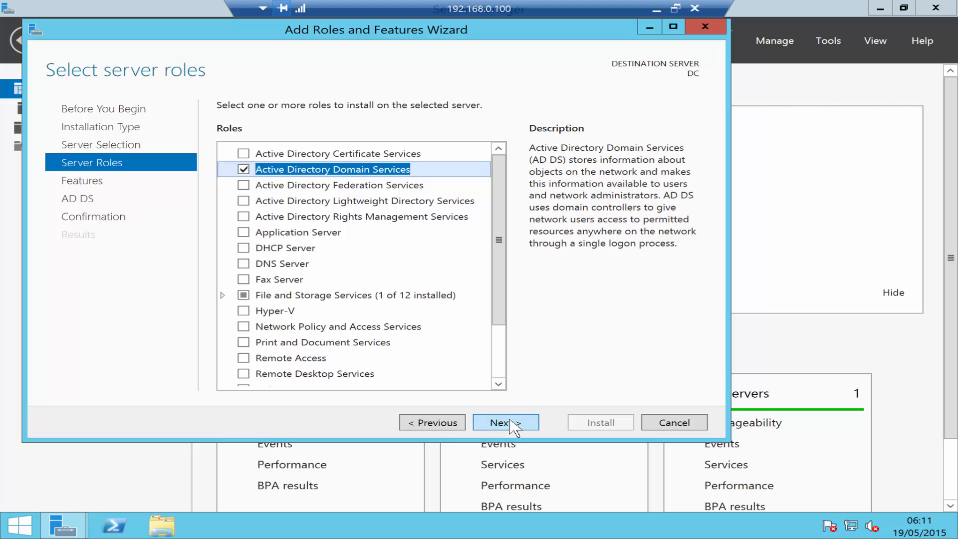
{"action": "left_click", "coordinate": [505, 422]}
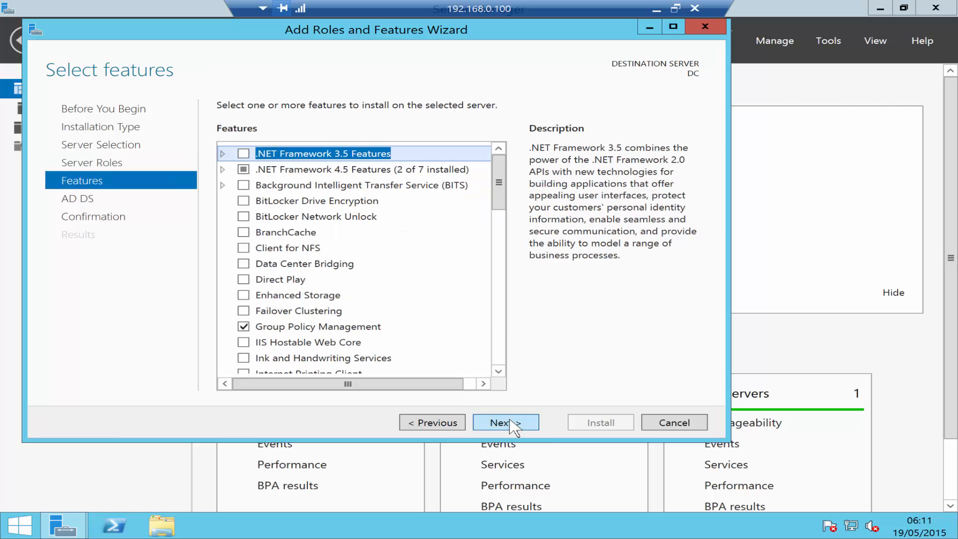
{"action": "left_click", "coordinate": [505, 422]}
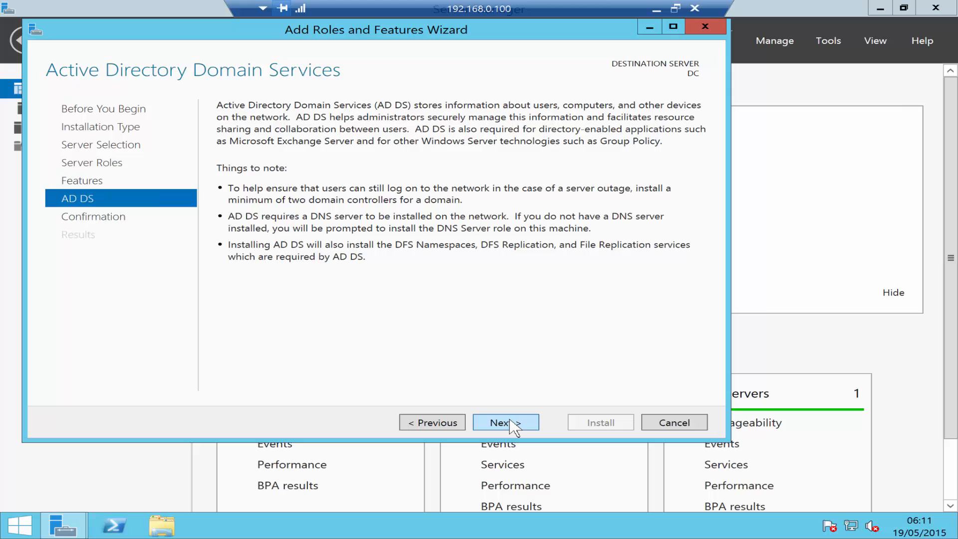
{"action": "left_click", "coordinate": [505, 422]}
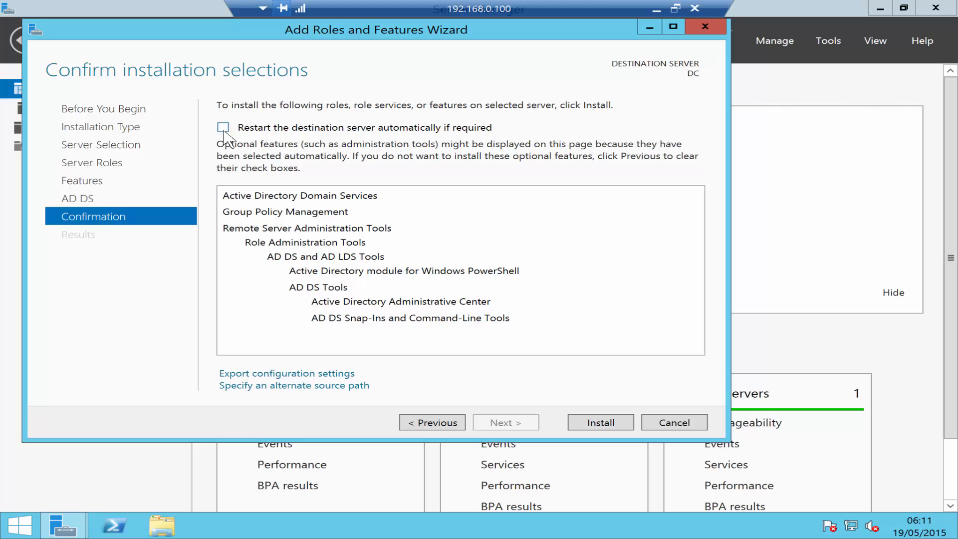
Step: Allow automatic restart of the destination server and install Active Directory Domain Services on DC
{"action": "left_click", "coordinate": [222, 126]}
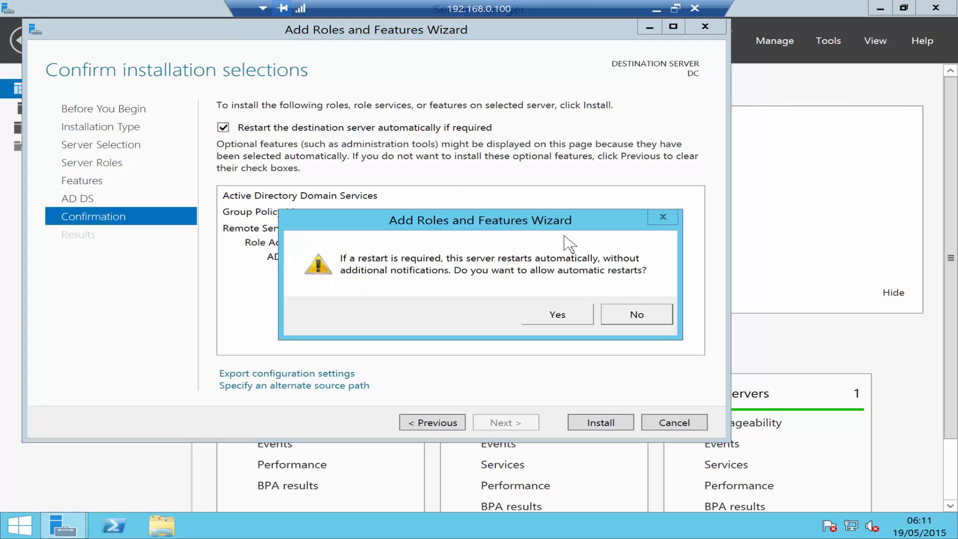
{"action": "left_click", "coordinate": [557, 314]}
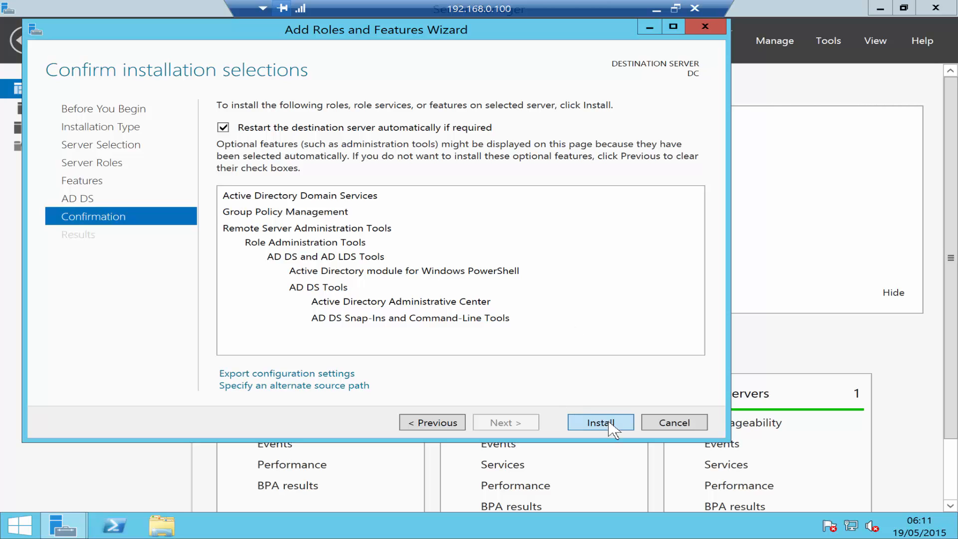
{"action": "left_click", "coordinate": [600, 422]}
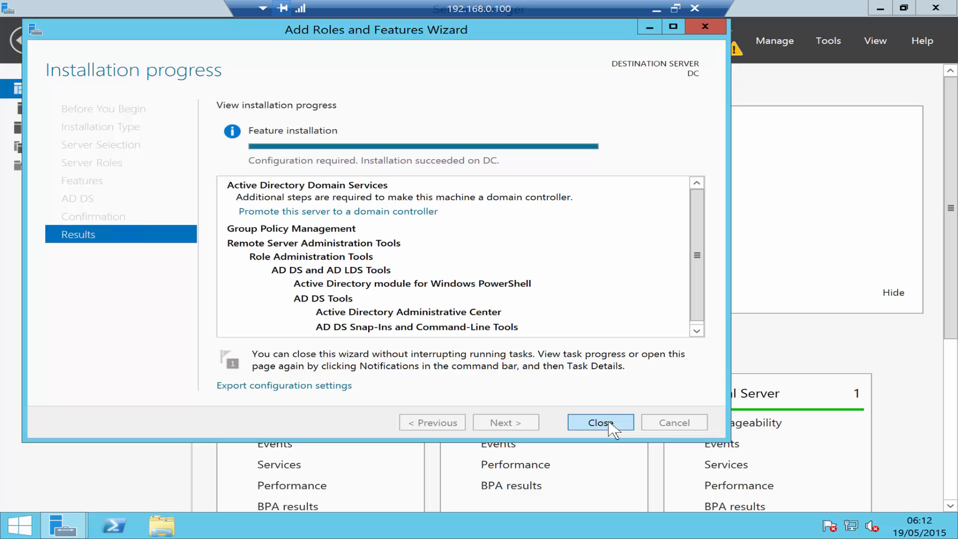
{"action": "mouse_move", "coordinate": [662, 413]}
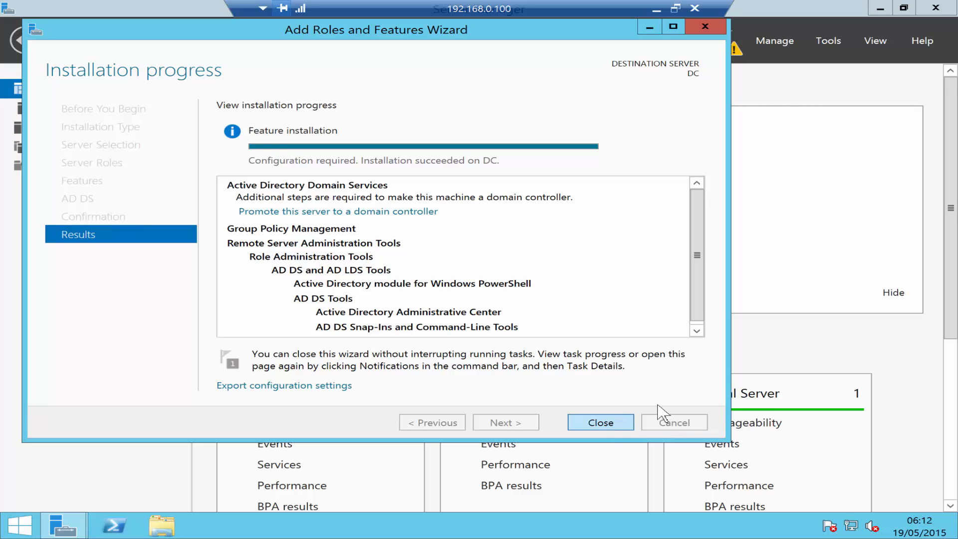
{"action": "mouse_move", "coordinate": [444, 176]}
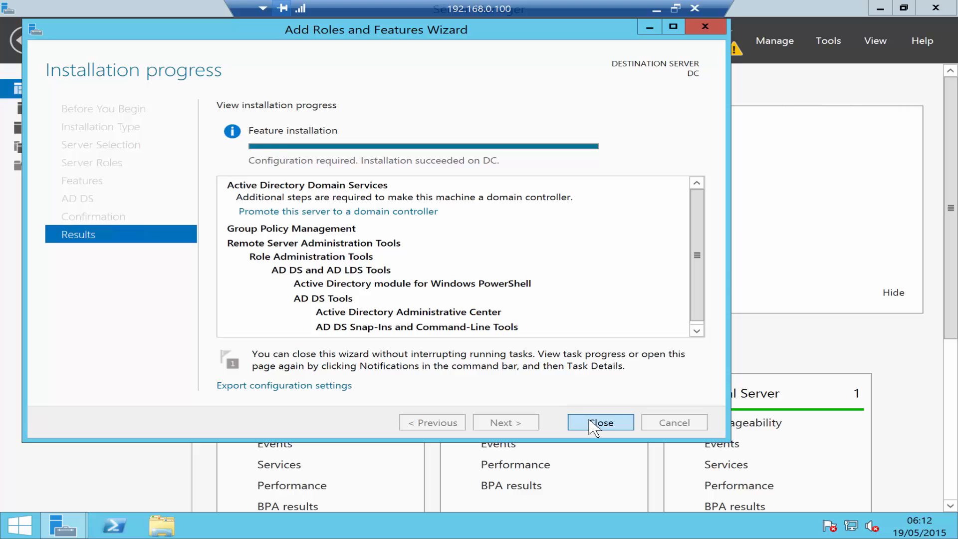
Step: Close the finished wizard and view the pending post-deployment notification to promote DC
{"action": "left_click", "coordinate": [599, 422]}
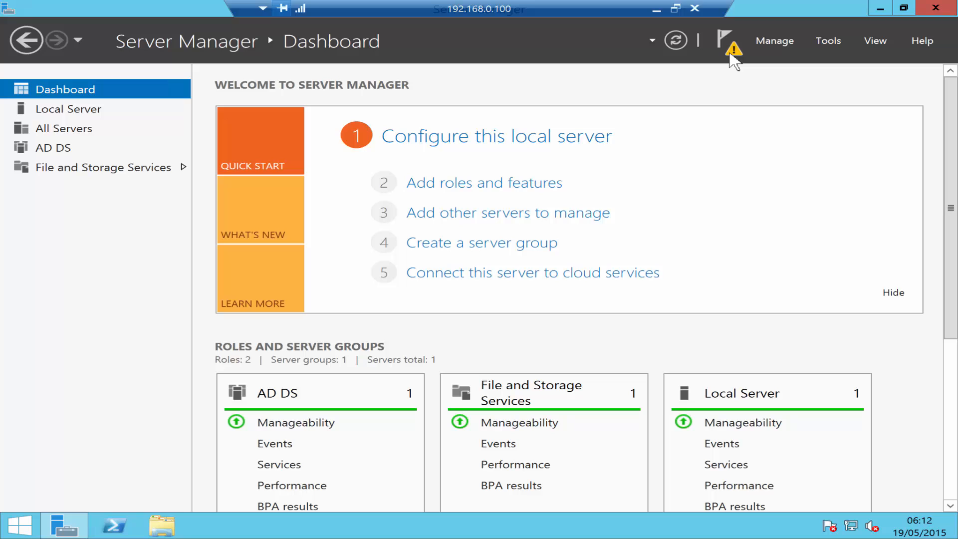
{"action": "mouse_move", "coordinate": [731, 58]}
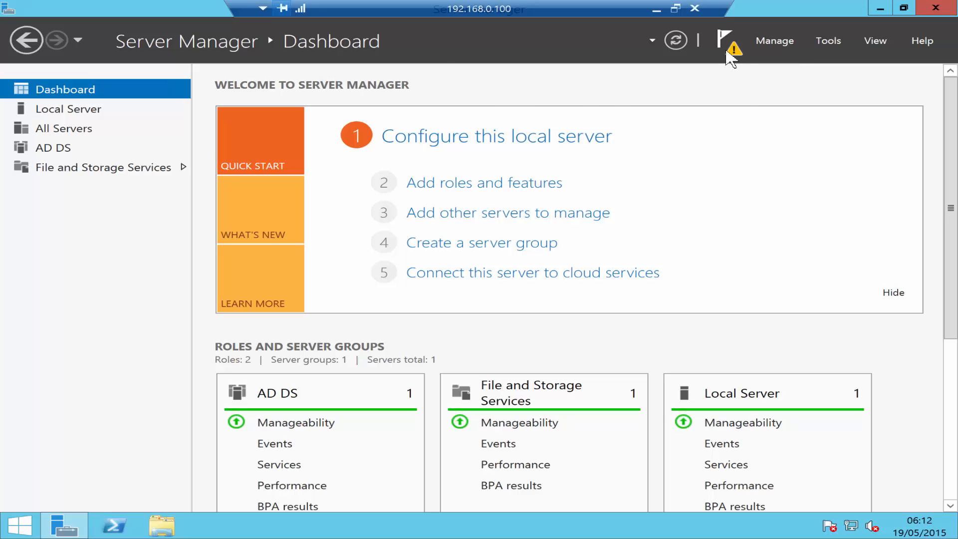
{"action": "left_click", "coordinate": [726, 40]}
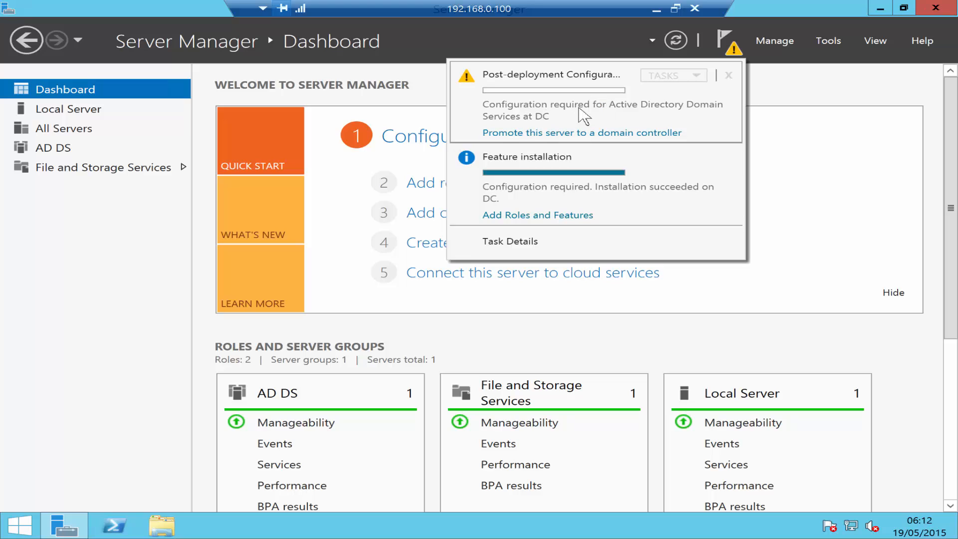
{"action": "mouse_move", "coordinate": [535, 136]}
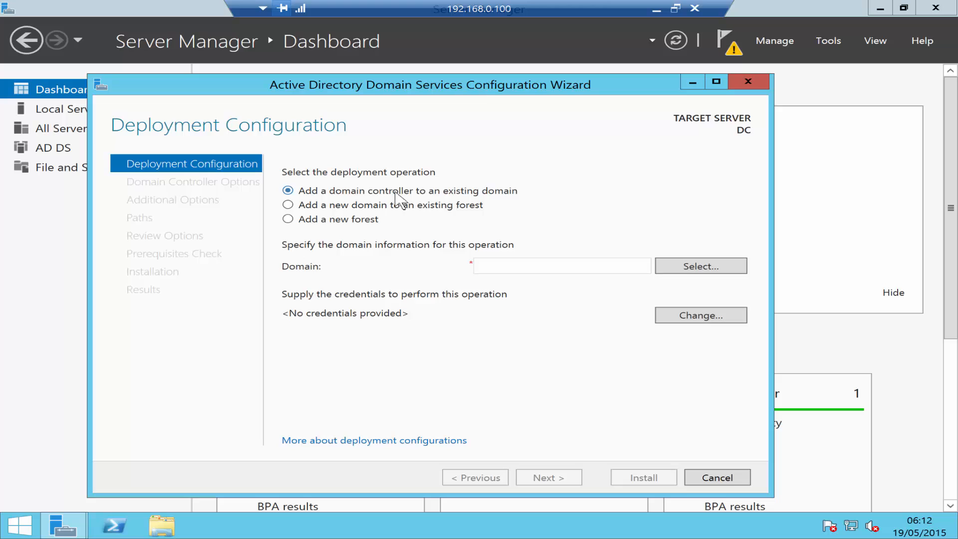
{"action": "mouse_move", "coordinate": [331, 216]}
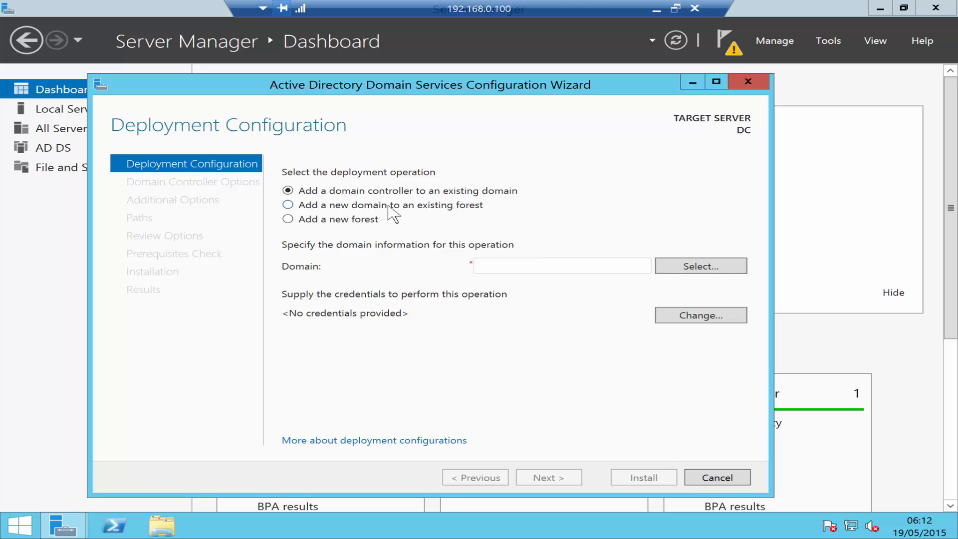
{"action": "mouse_move", "coordinate": [333, 230]}
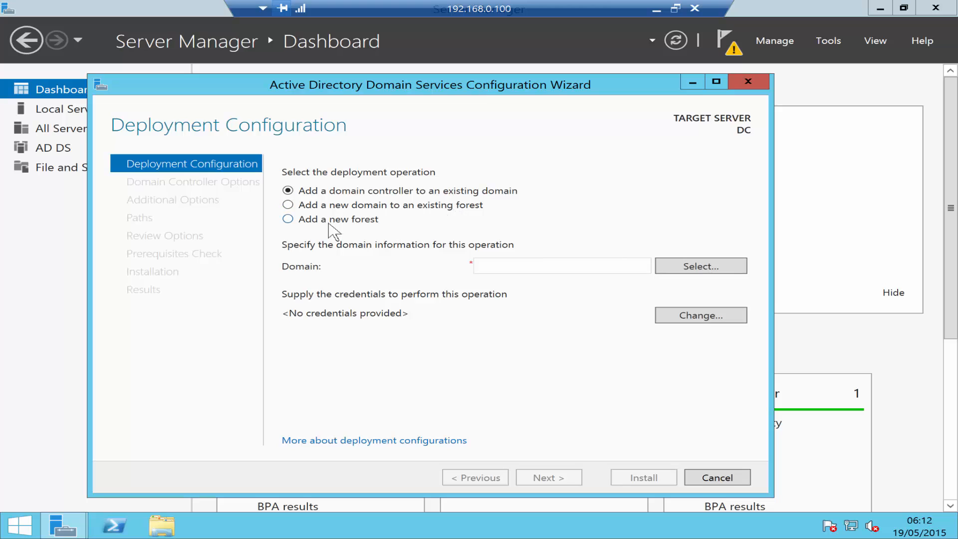
{"action": "mouse_move", "coordinate": [364, 230]}
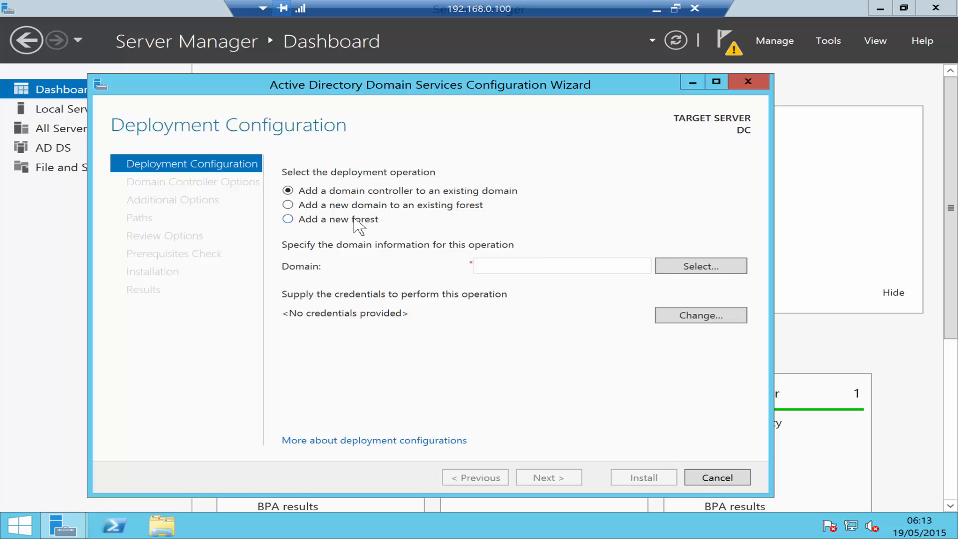
Step: Create a new forest with root domain name systemrecipes.com and continue
{"action": "left_click", "coordinate": [287, 220]}
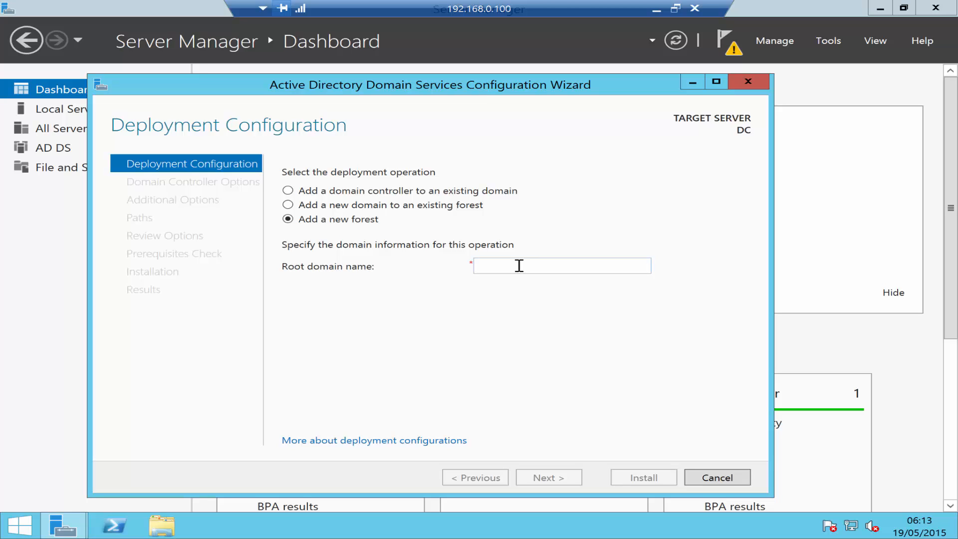
{"action": "type", "text": "systemrecipes.com"}
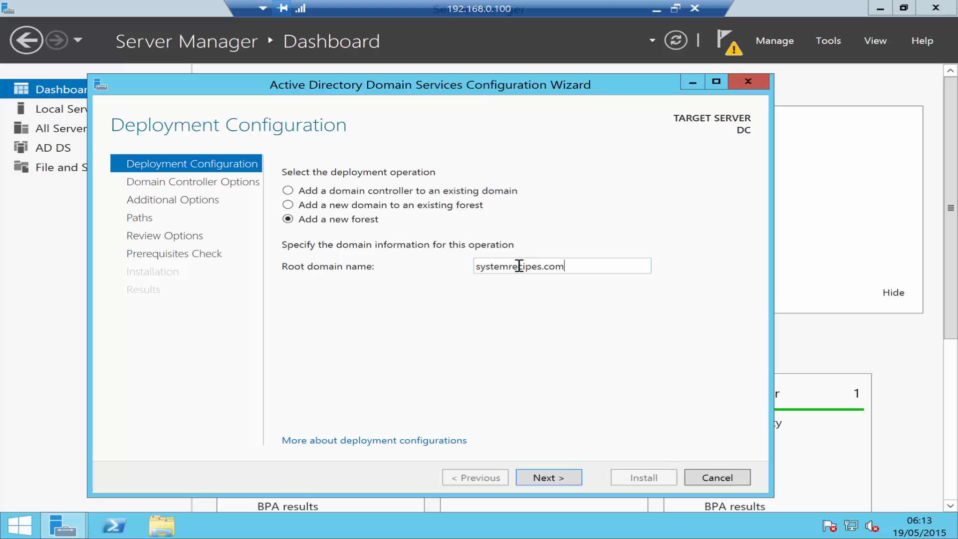
{"action": "mouse_move", "coordinate": [498, 281]}
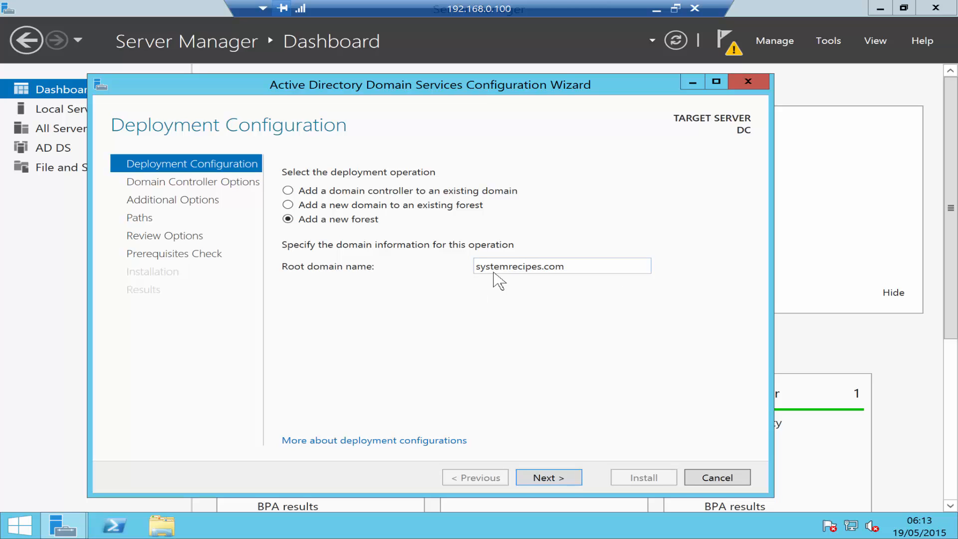
{"action": "mouse_move", "coordinate": [557, 477]}
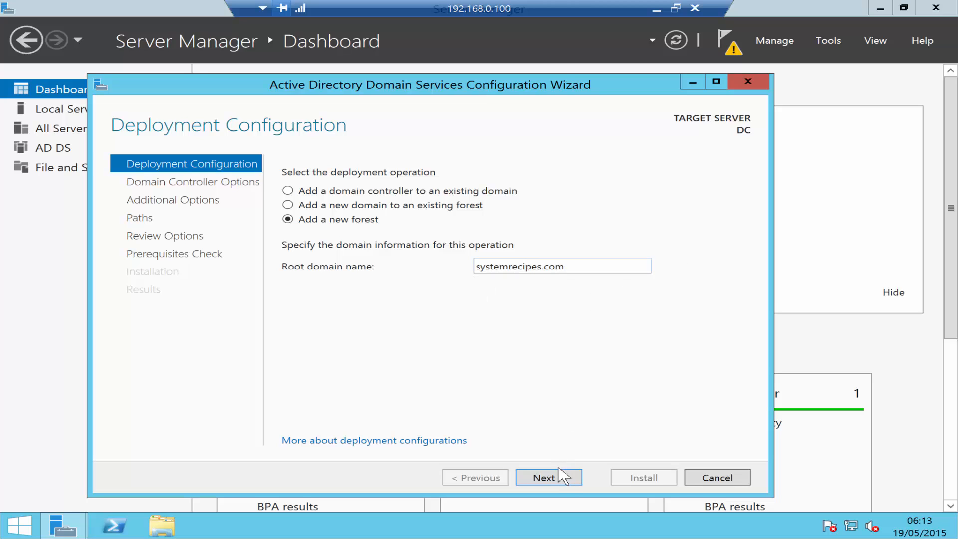
{"action": "mouse_move", "coordinate": [546, 461]}
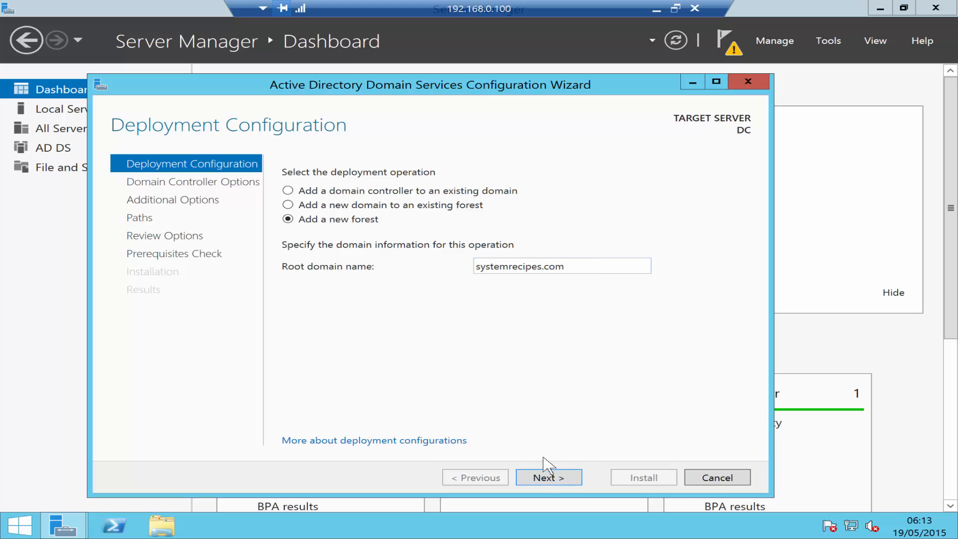
{"action": "left_click", "coordinate": [548, 476]}
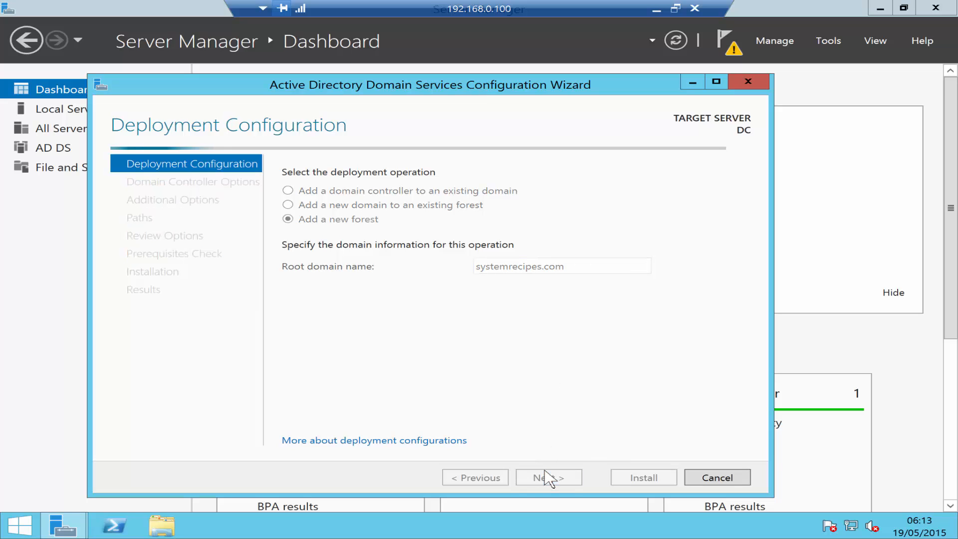
Step: Keep Windows Server 2012 R2 functional levels with DNS server, enter the DSRM password, and continue
{"action": "left_click", "coordinate": [547, 477]}
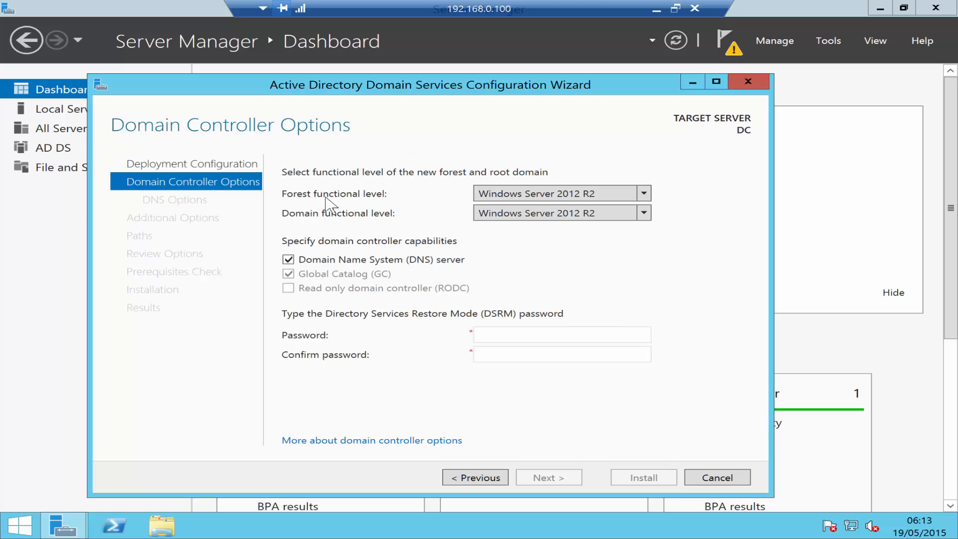
{"action": "mouse_move", "coordinate": [359, 210]}
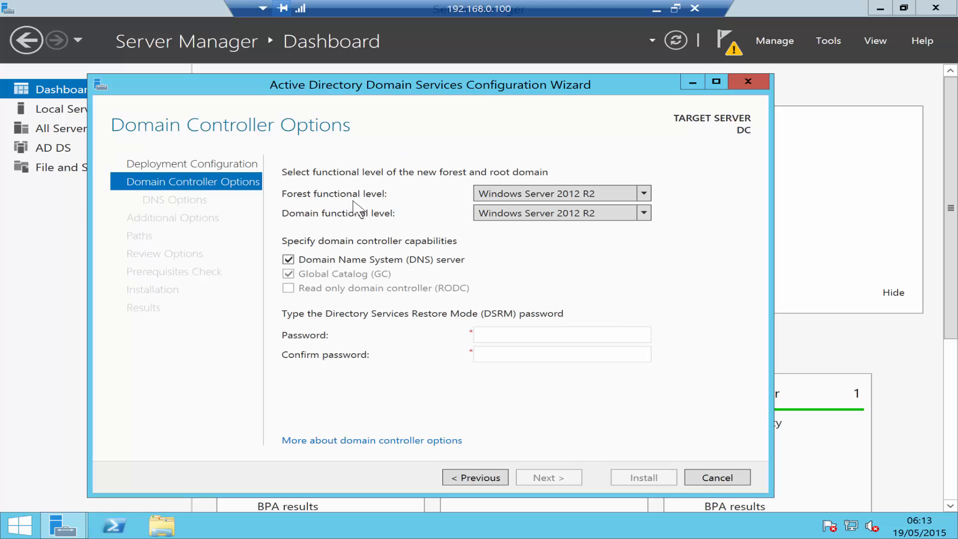
{"action": "mouse_move", "coordinate": [560, 290]}
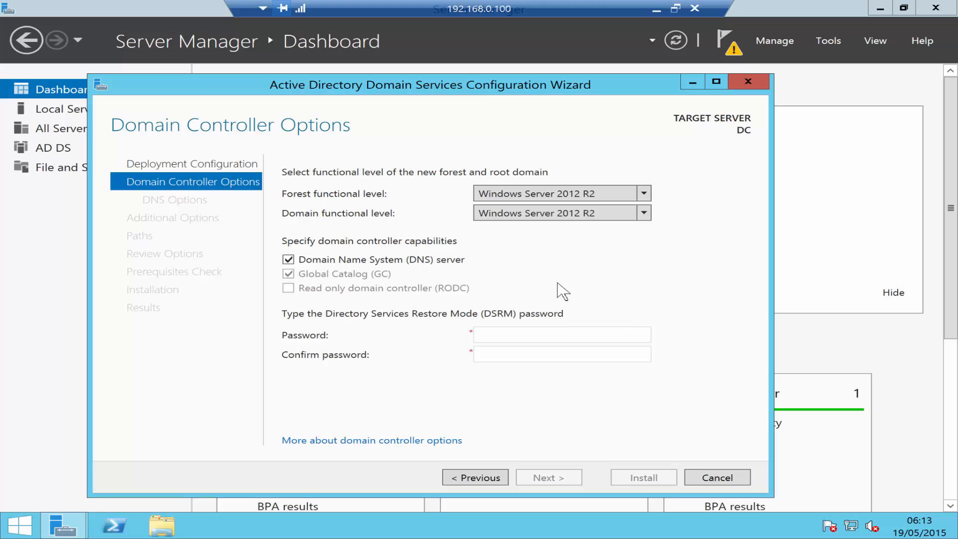
{"action": "mouse_move", "coordinate": [473, 218]}
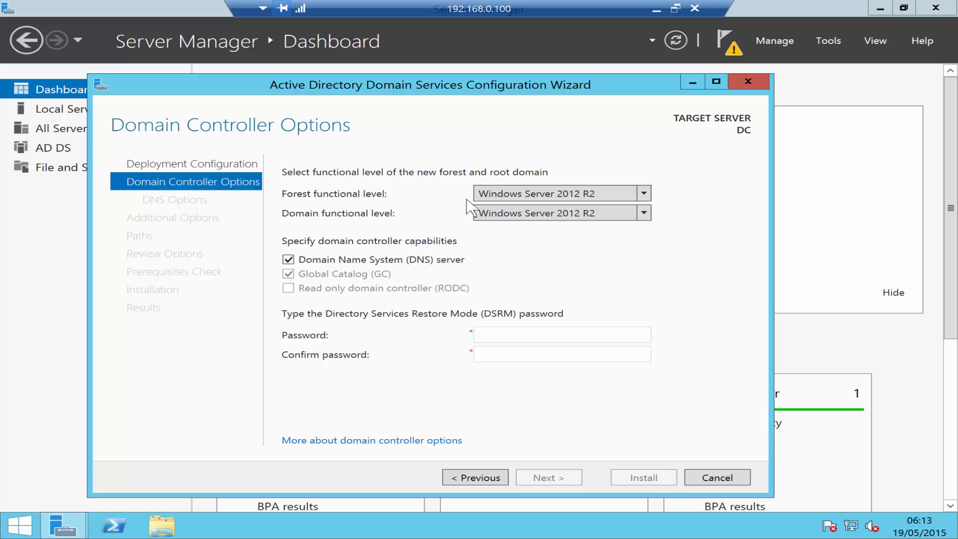
{"action": "left_click", "coordinate": [556, 213]}
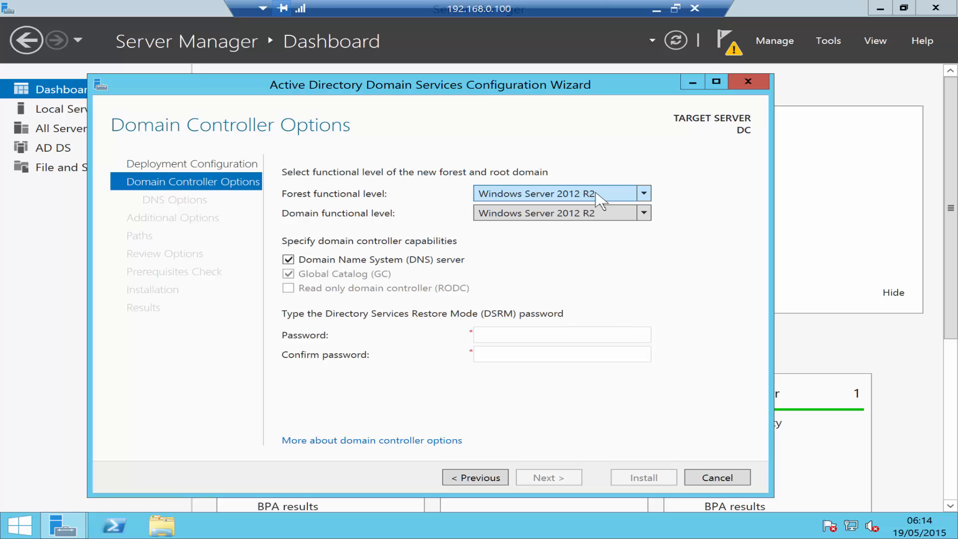
{"action": "left_click", "coordinate": [643, 192]}
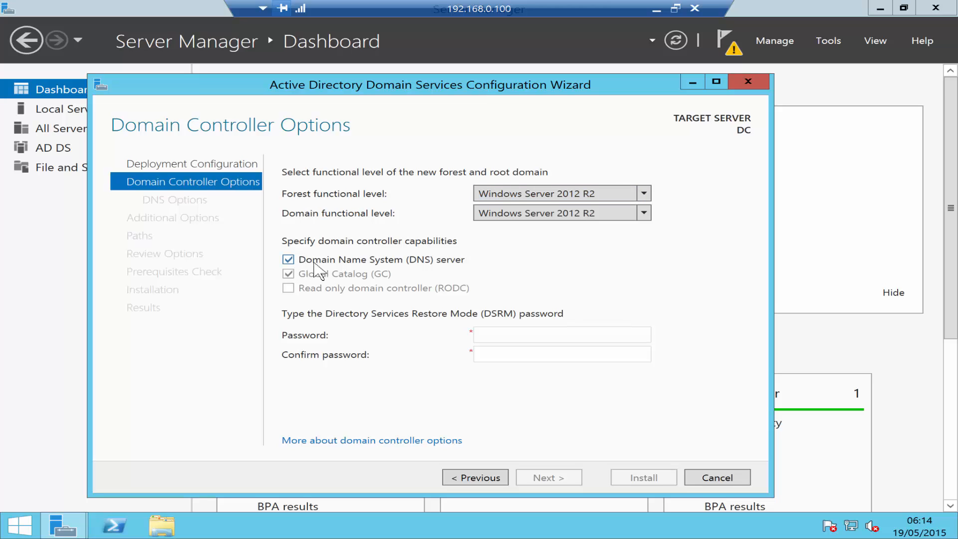
{"action": "mouse_move", "coordinate": [357, 204]}
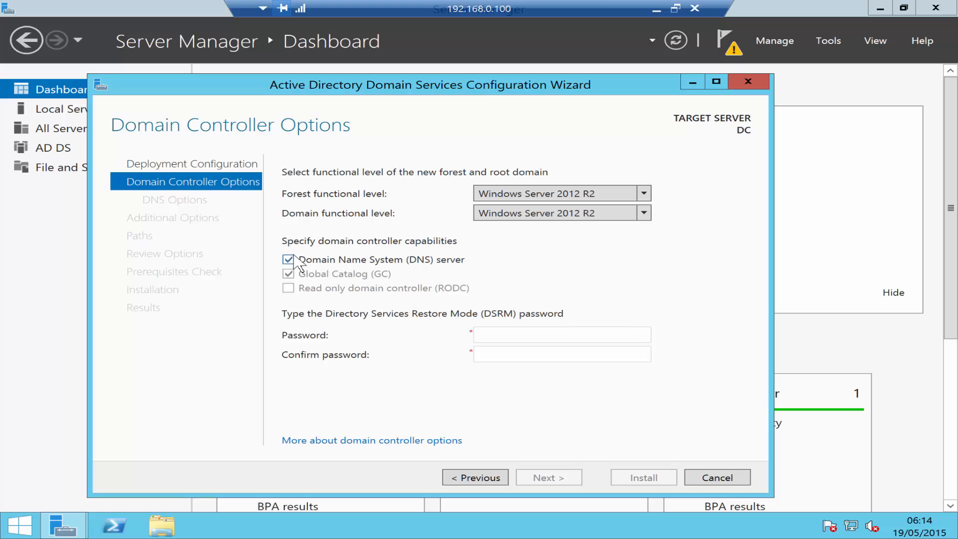
{"action": "mouse_move", "coordinate": [319, 271]}
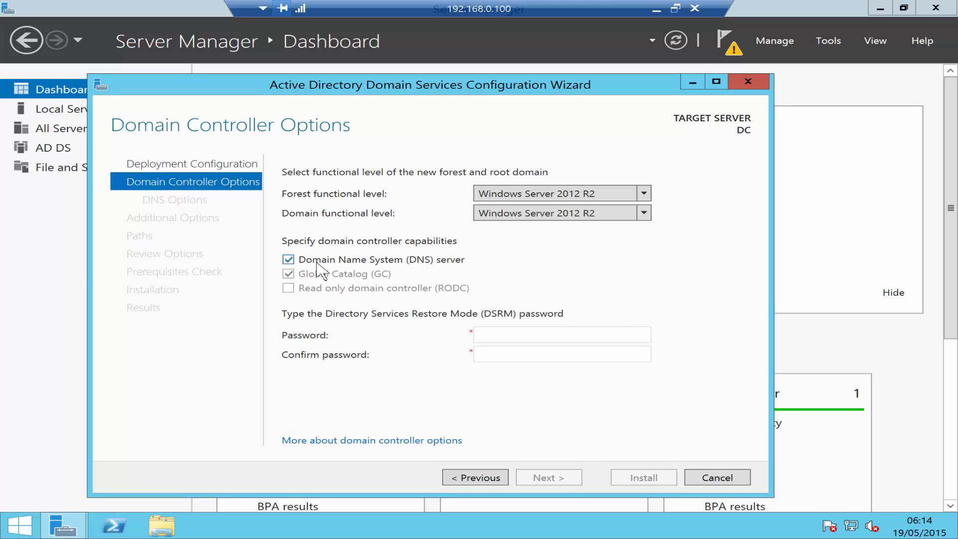
{"action": "mouse_move", "coordinate": [320, 292]}
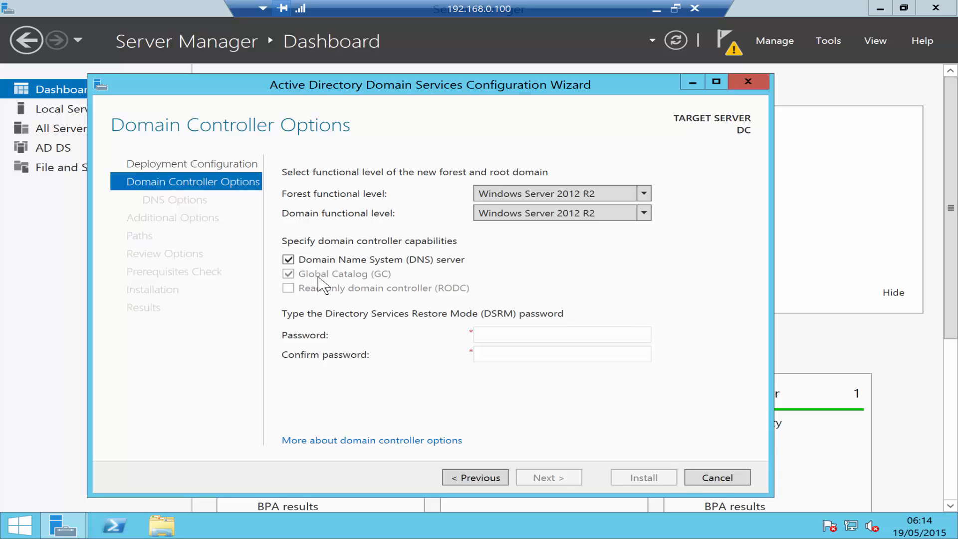
{"action": "mouse_move", "coordinate": [368, 285]}
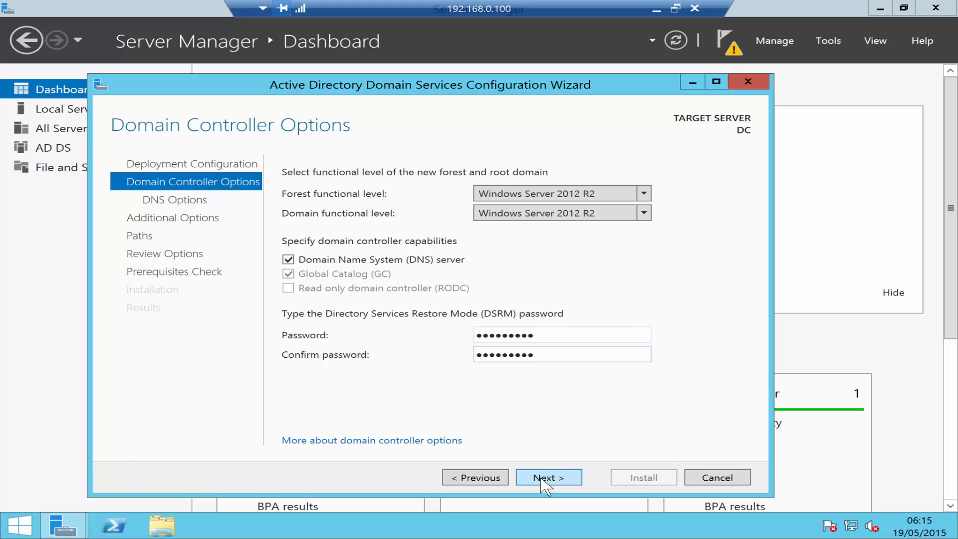
{"action": "left_click", "coordinate": [548, 476]}
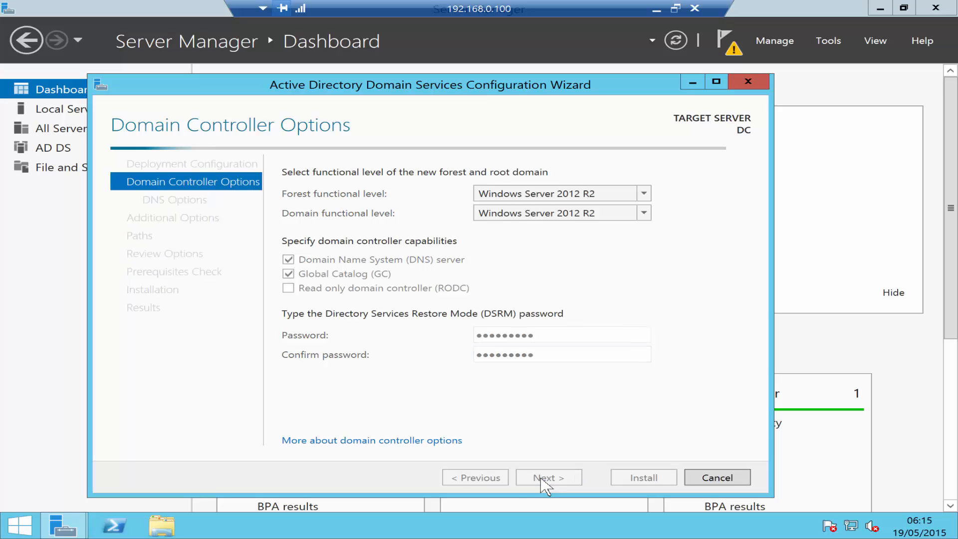
Step: Review the DNS delegation warning and continue without creating a delegation
{"action": "left_click", "coordinate": [548, 477]}
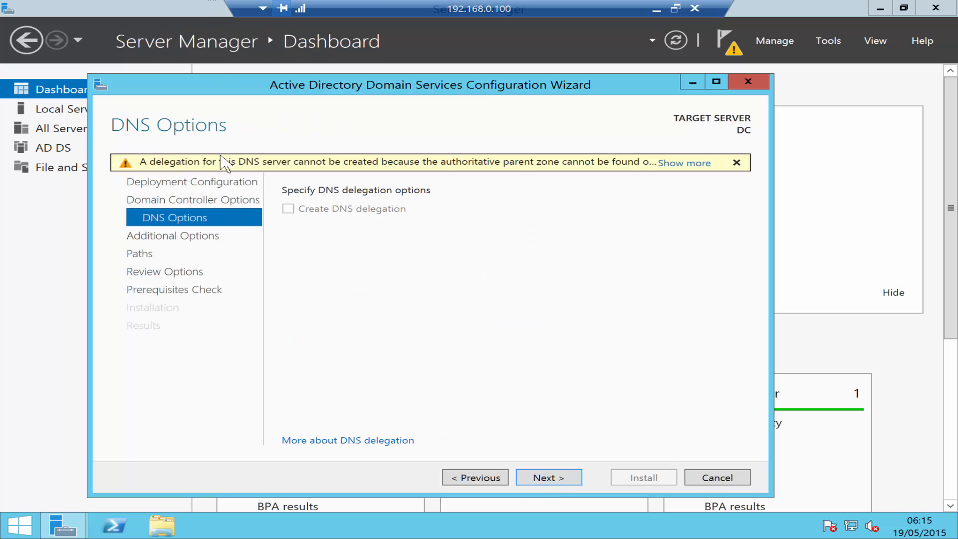
{"action": "mouse_move", "coordinate": [195, 167]}
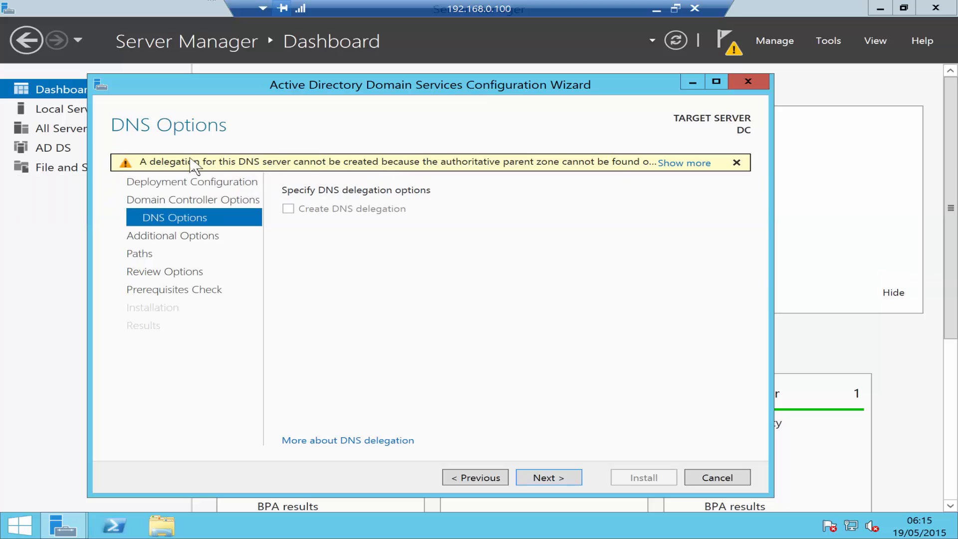
{"action": "mouse_move", "coordinate": [287, 161]}
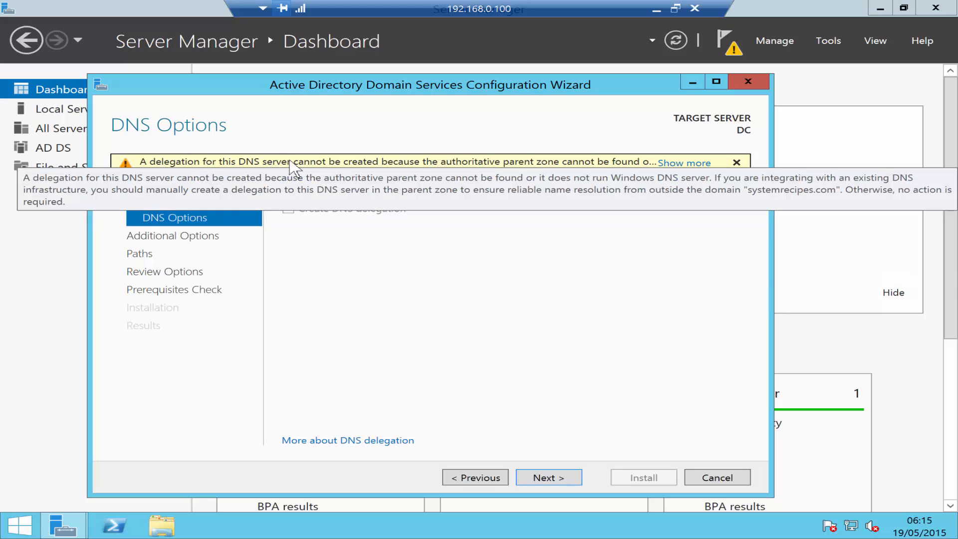
{"action": "mouse_move", "coordinate": [410, 268]}
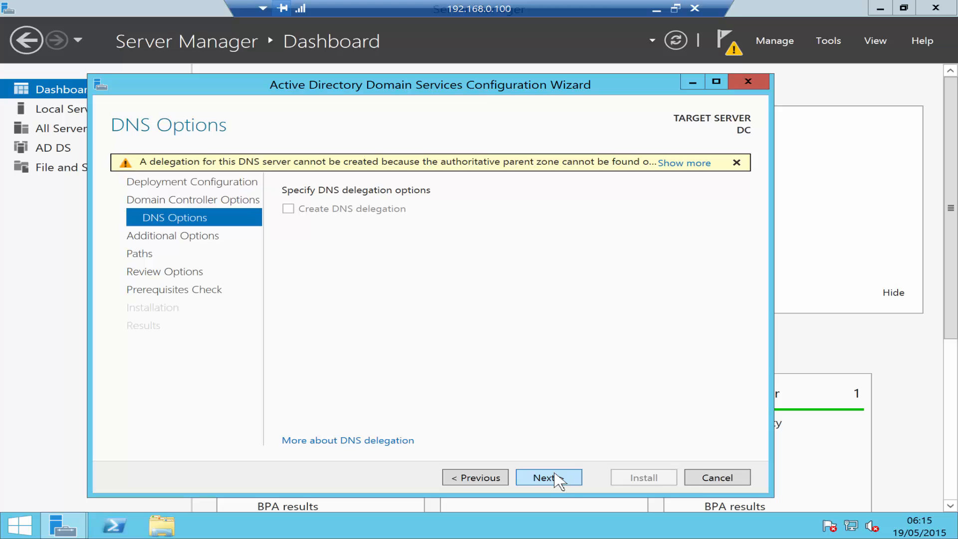
{"action": "left_click", "coordinate": [547, 477]}
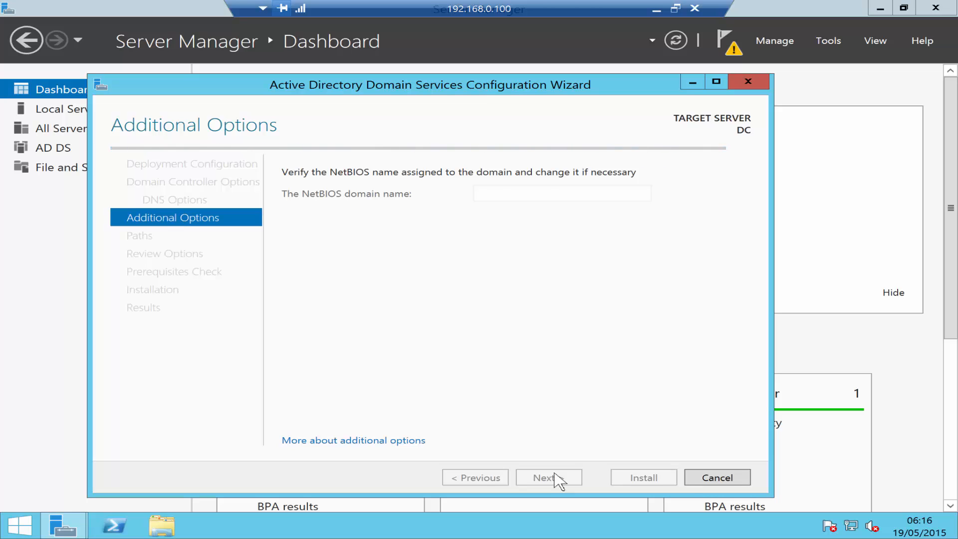
Step: Accept SYSTEMRECIPES as the NetBIOS domain name and continue to the Paths page
{"action": "type", "text": "SYSTEMRECIPES"}
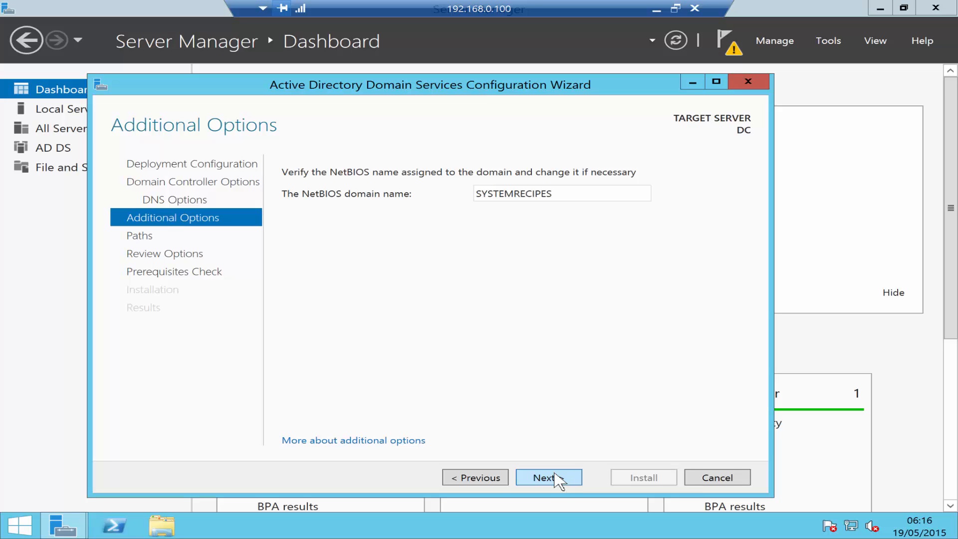
{"action": "left_click", "coordinate": [548, 477]}
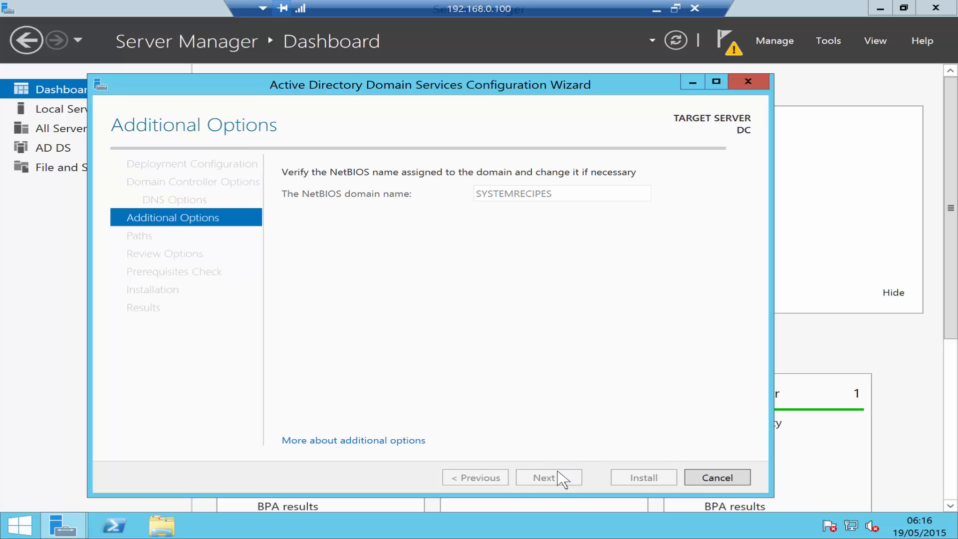
{"action": "left_click", "coordinate": [548, 477]}
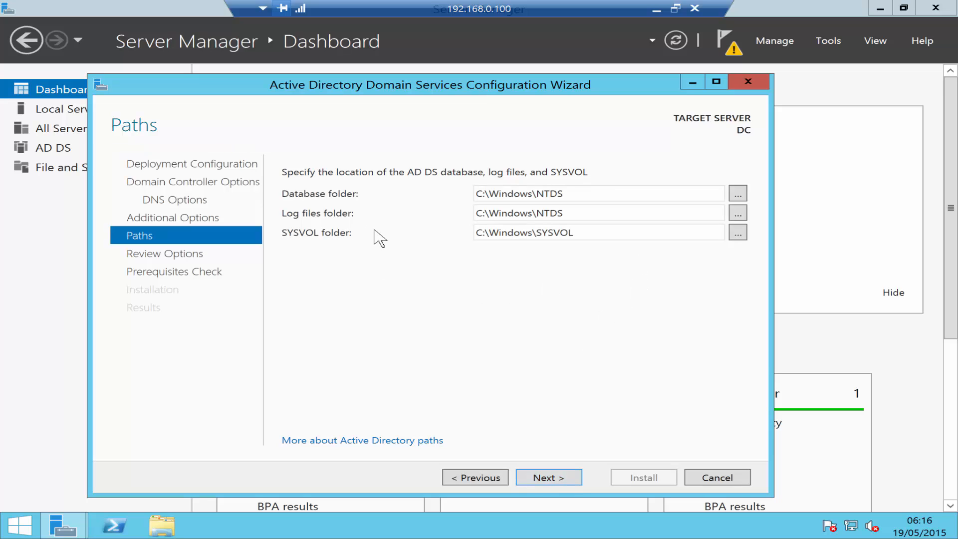
{"action": "mouse_move", "coordinate": [575, 404]}
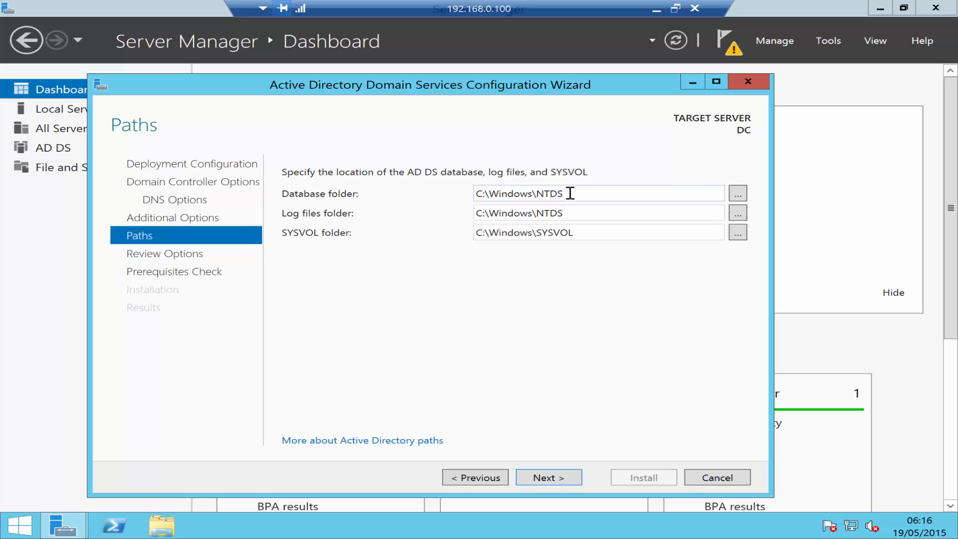
{"action": "mouse_move", "coordinate": [570, 193]}
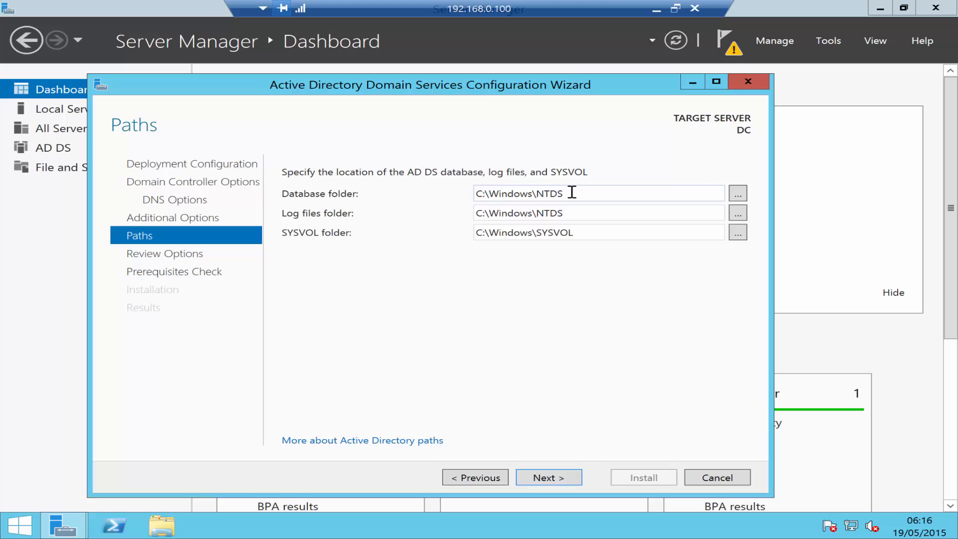
Step: Keep the default C:\Windows\NTDS and C:\Windows\SYSVOL folders and continue to Review Options
{"action": "triple_click", "coordinate": [518, 213]}
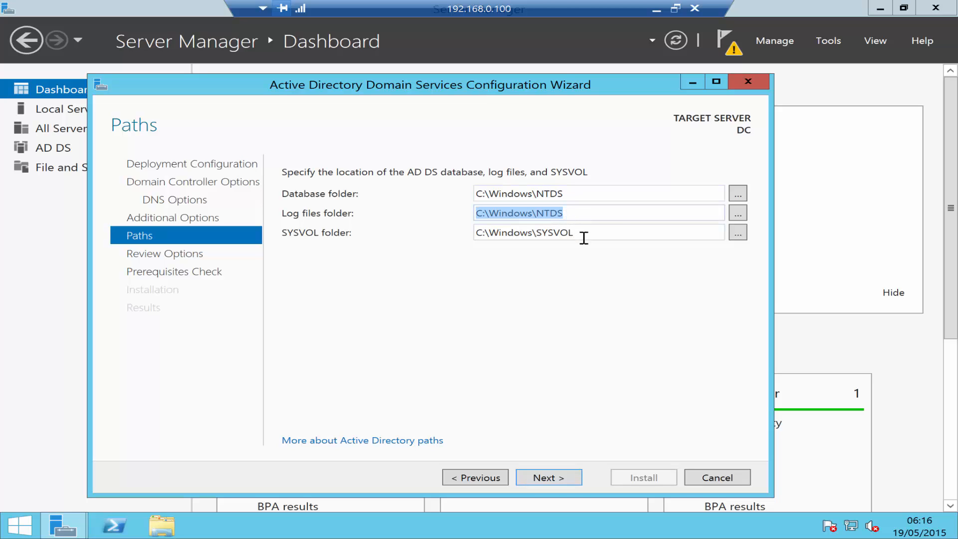
{"action": "left_click", "coordinate": [574, 232]}
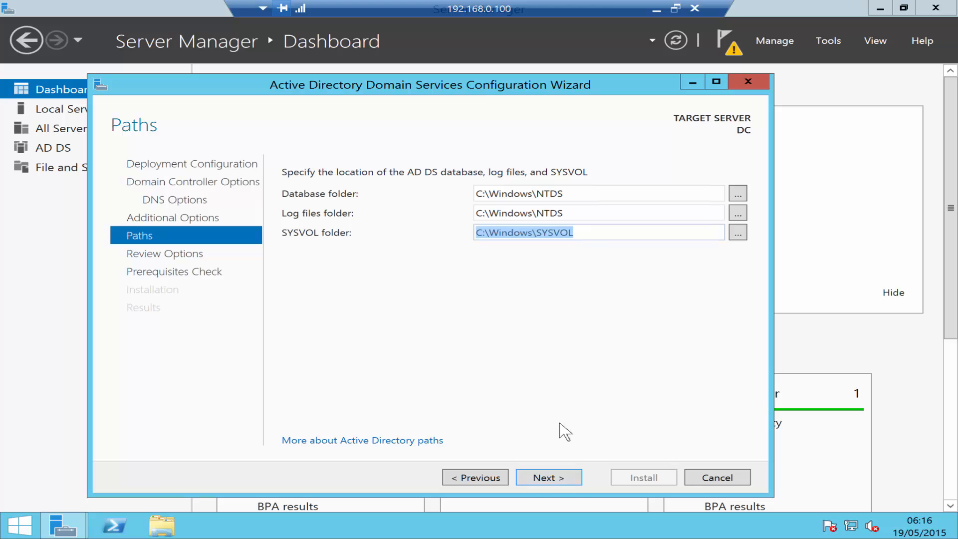
{"action": "mouse_move", "coordinate": [578, 129]}
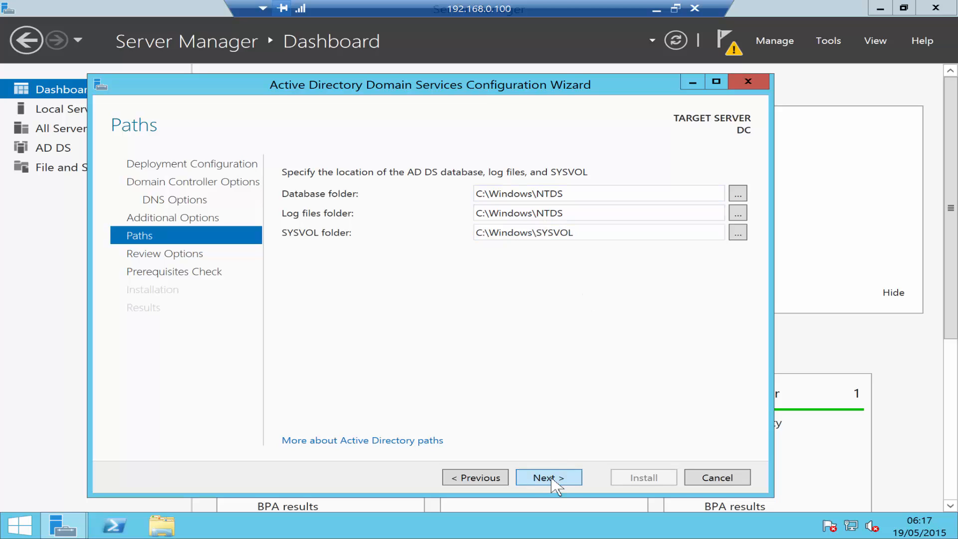
{"action": "left_click", "coordinate": [548, 477]}
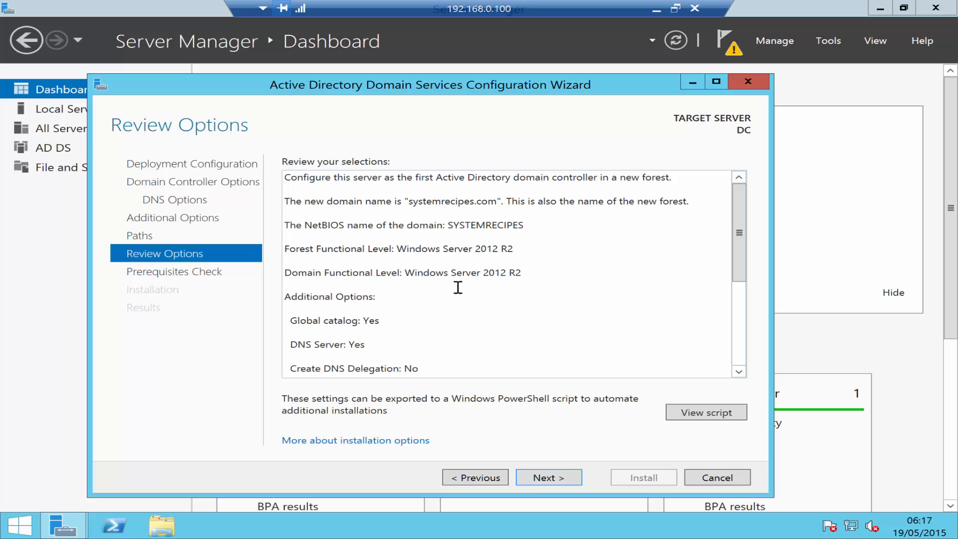
{"action": "mouse_move", "coordinate": [592, 380]}
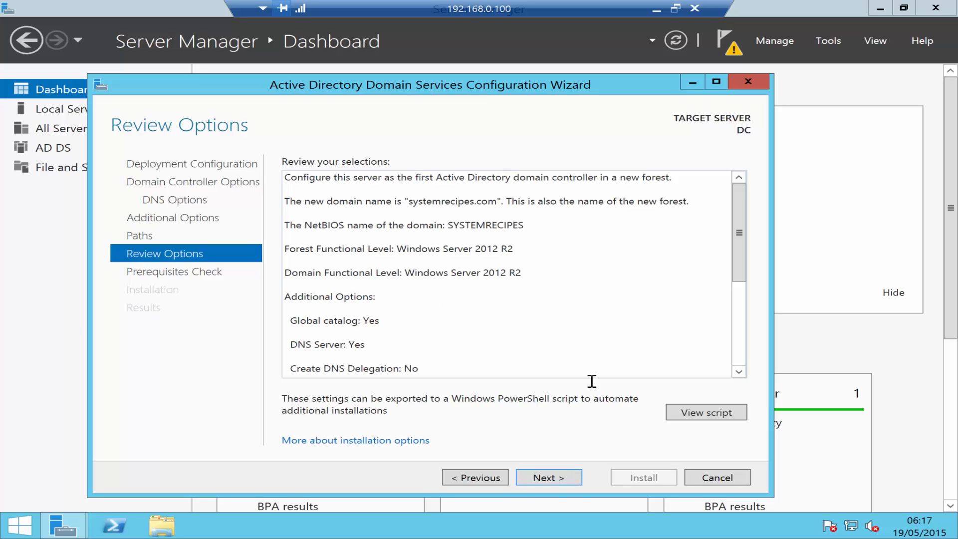
{"action": "mouse_move", "coordinate": [624, 436]}
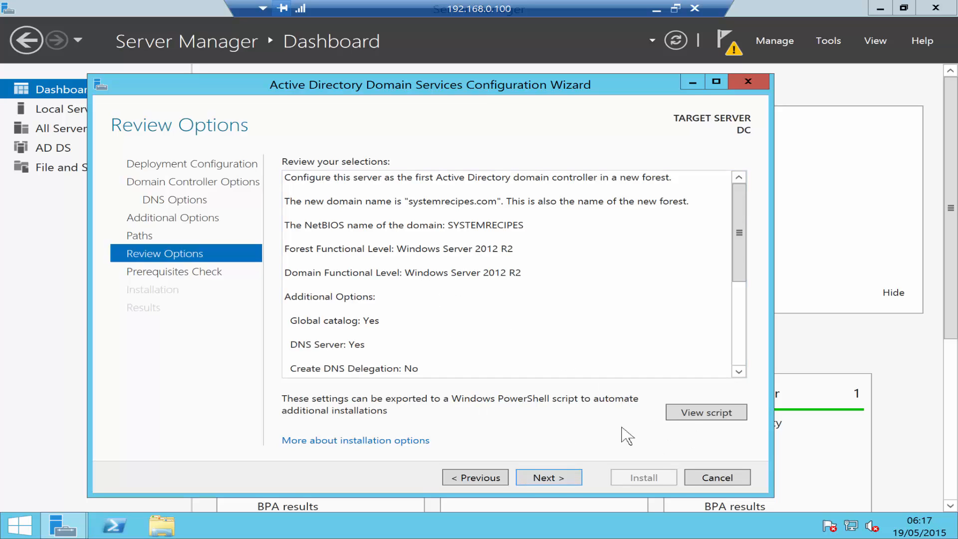
{"action": "mouse_move", "coordinate": [683, 444]}
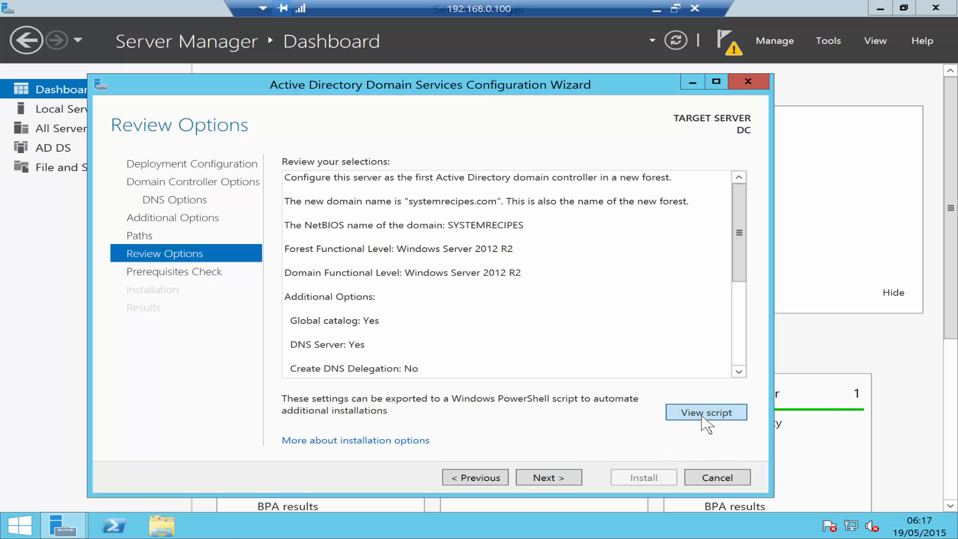
{"action": "left_click", "coordinate": [705, 412]}
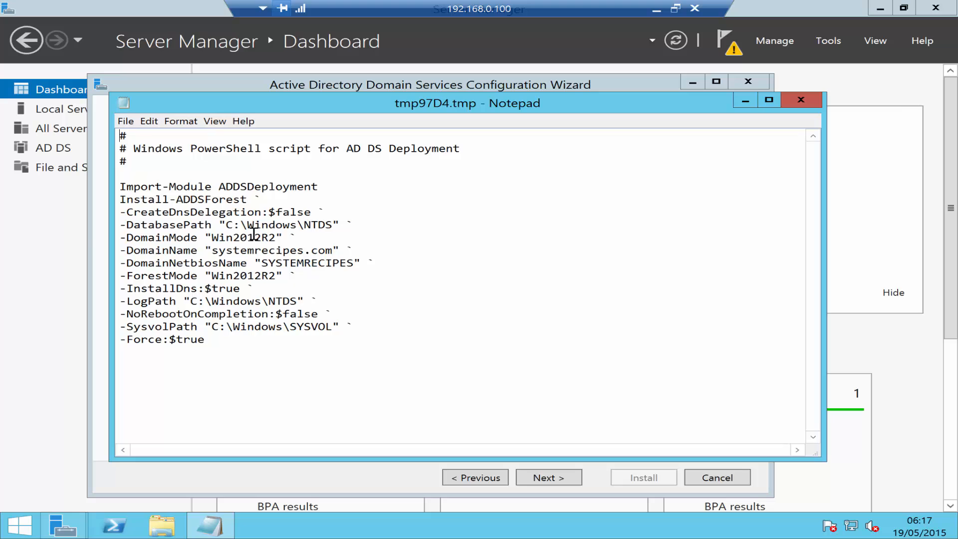
{"action": "left_click", "coordinate": [801, 100]}
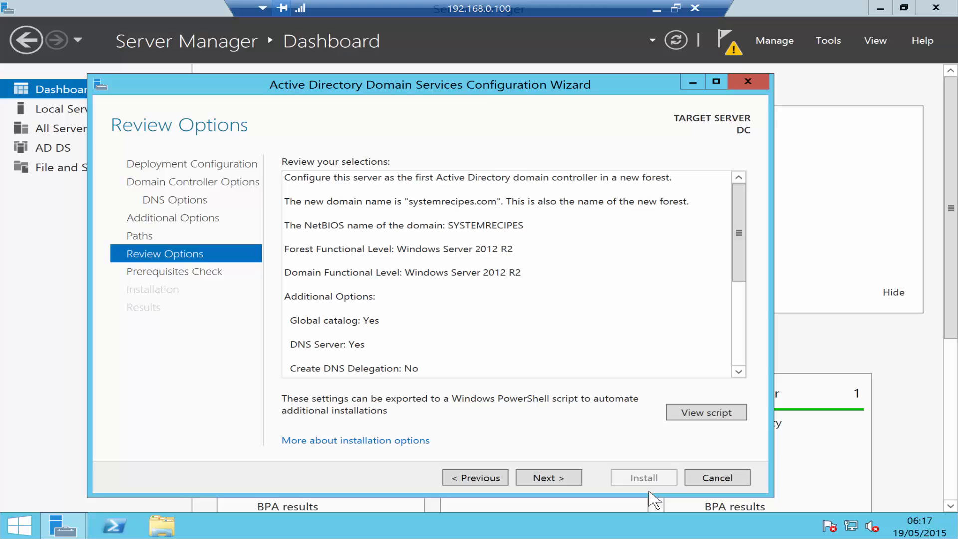
{"action": "mouse_move", "coordinate": [568, 466]}
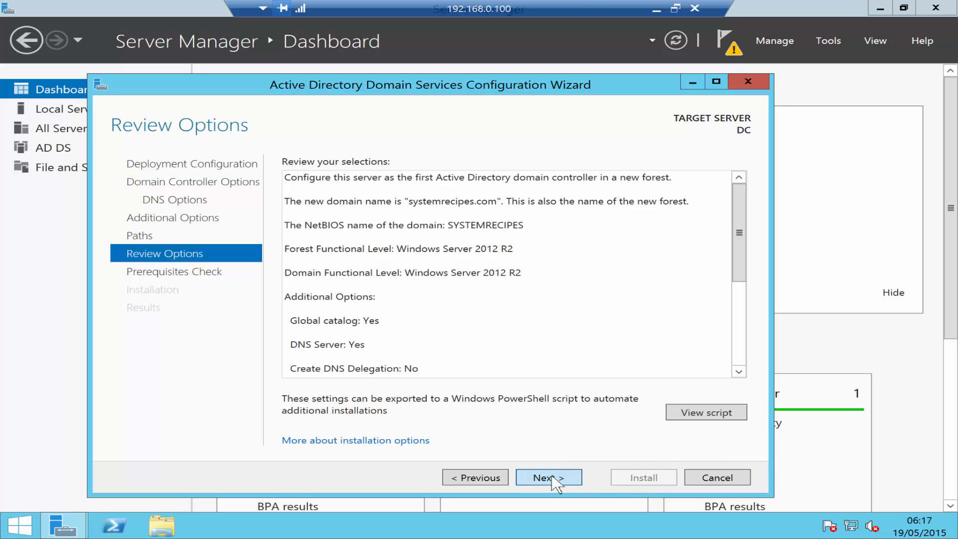
Step: Advance to the Prerequisites Check and review the passed checks with their warnings
{"action": "left_click", "coordinate": [548, 477]}
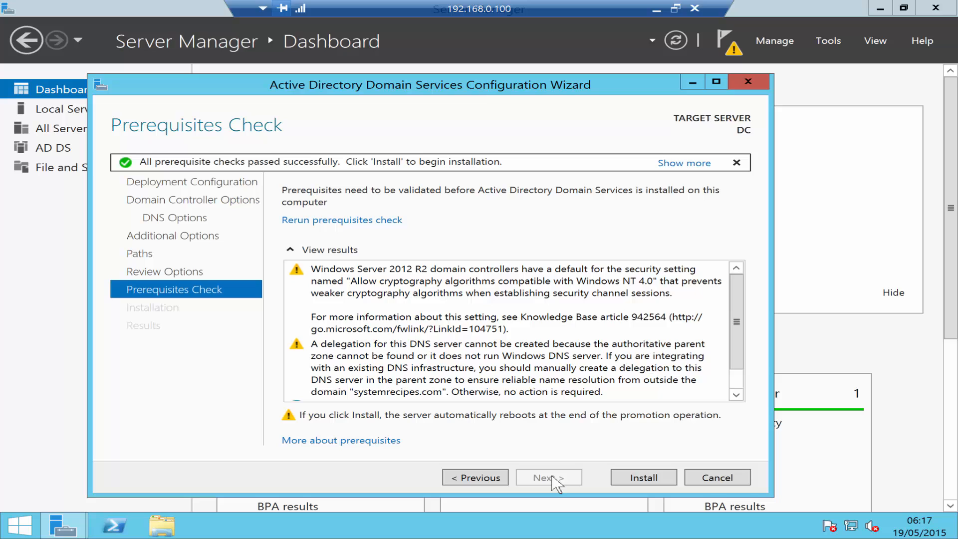
{"action": "mouse_move", "coordinate": [403, 365]}
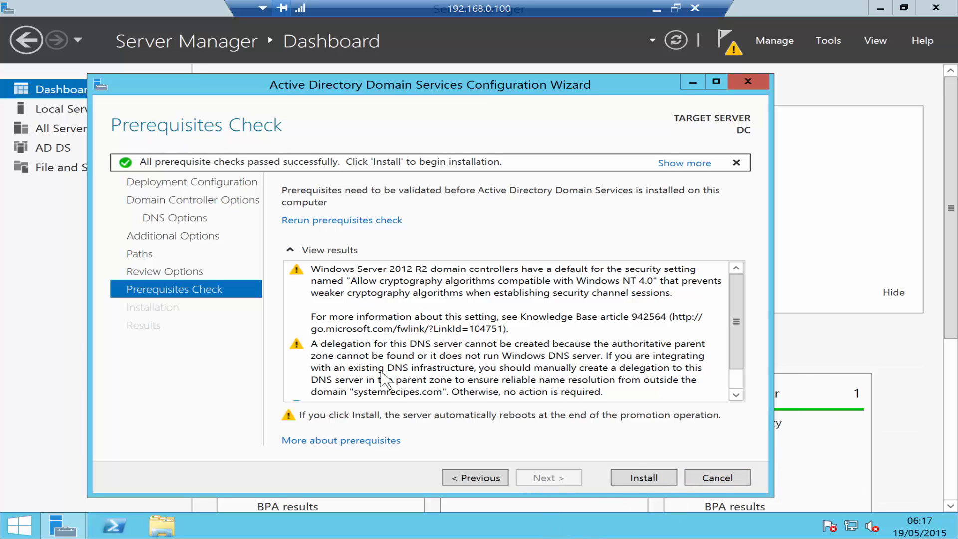
{"action": "mouse_move", "coordinate": [325, 283]}
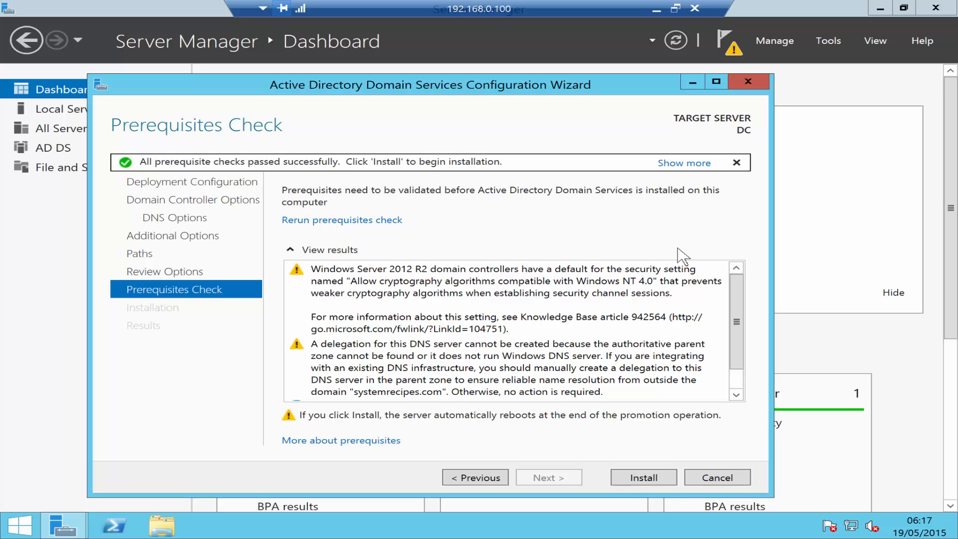
{"action": "mouse_move", "coordinate": [624, 297]}
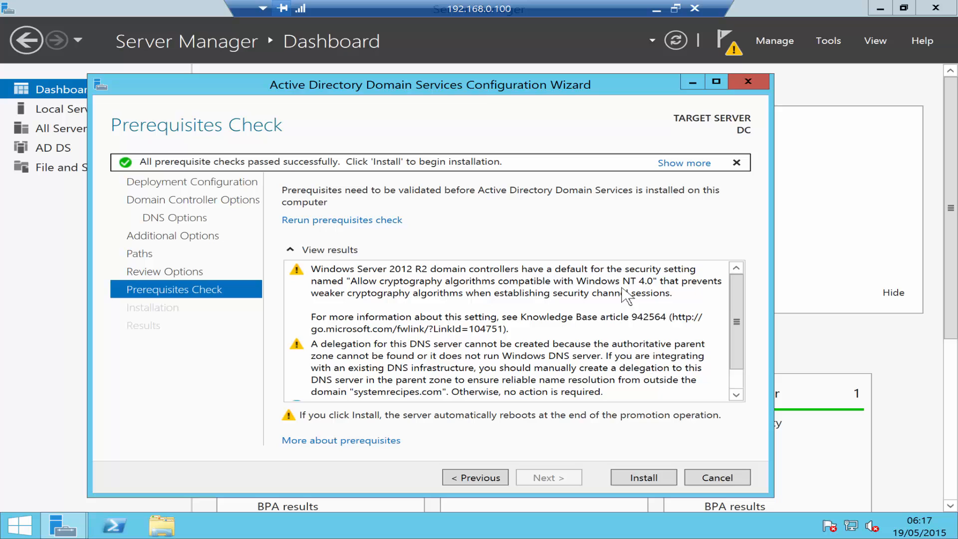
{"action": "mouse_move", "coordinate": [360, 368]}
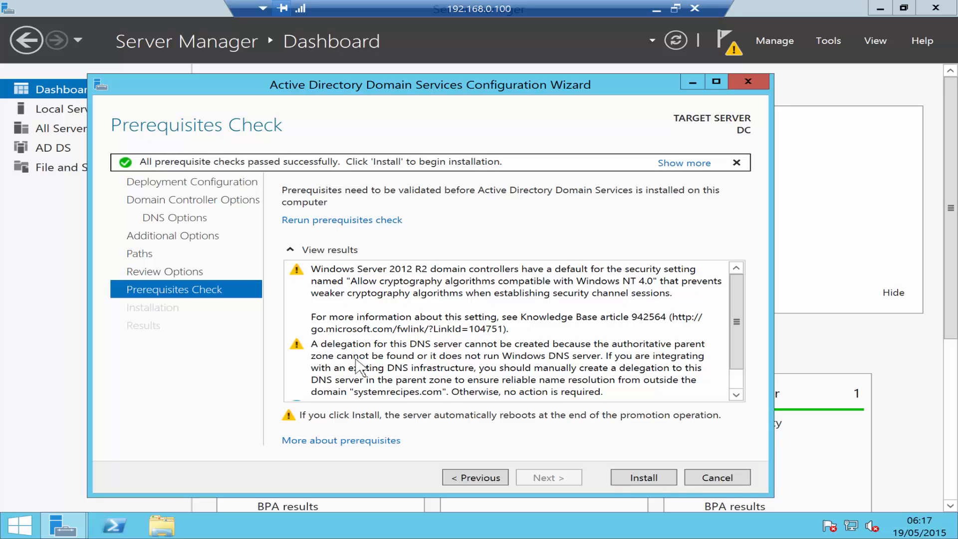
{"action": "mouse_move", "coordinate": [406, 357]}
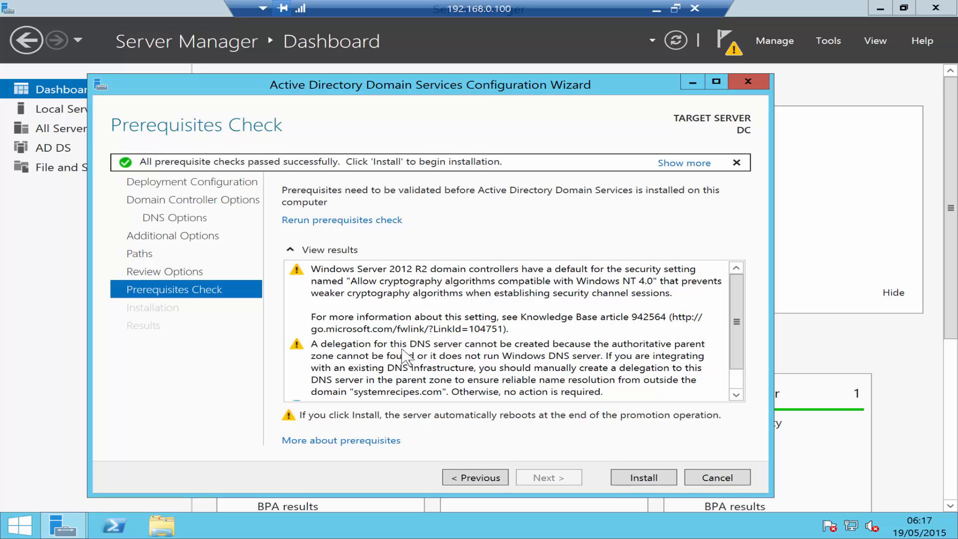
{"action": "mouse_move", "coordinate": [398, 356]}
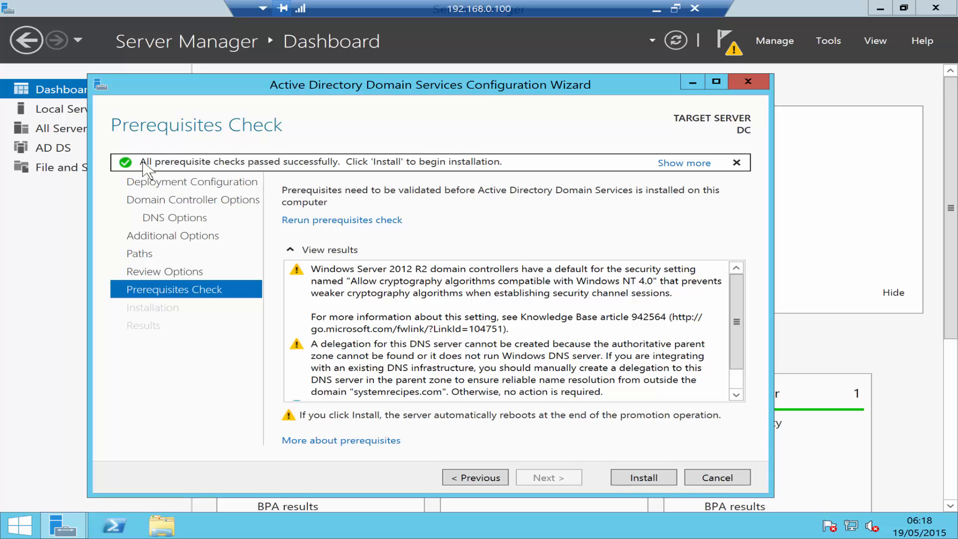
{"action": "mouse_move", "coordinate": [313, 162]}
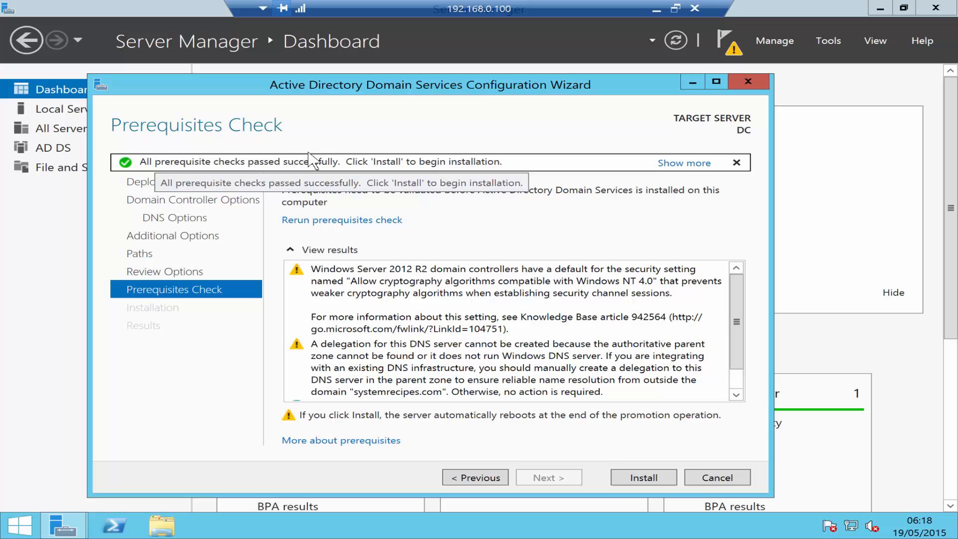
{"action": "mouse_move", "coordinate": [504, 278]}
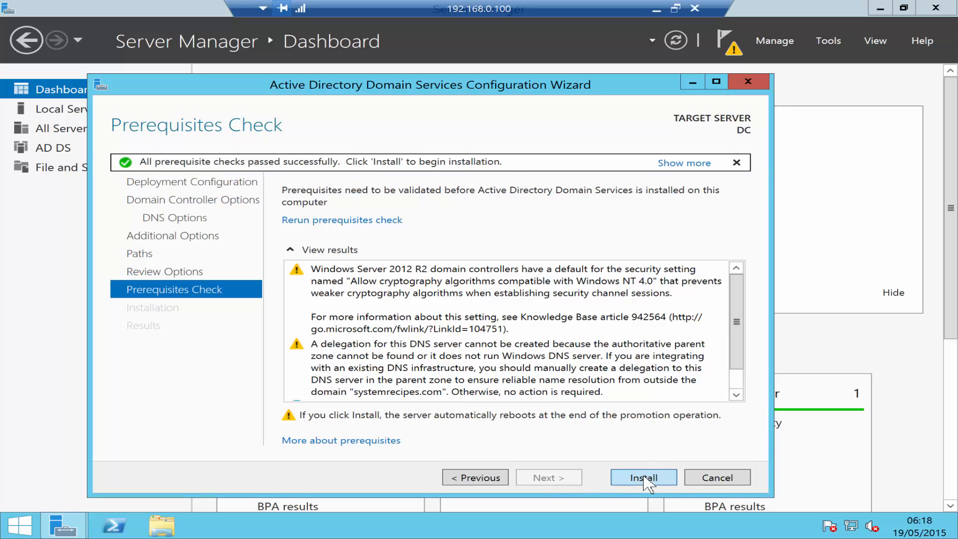
Step: Install AD DS to promote DC, then dismiss the 'You're about to be signed out' notice
{"action": "left_click", "coordinate": [641, 477]}
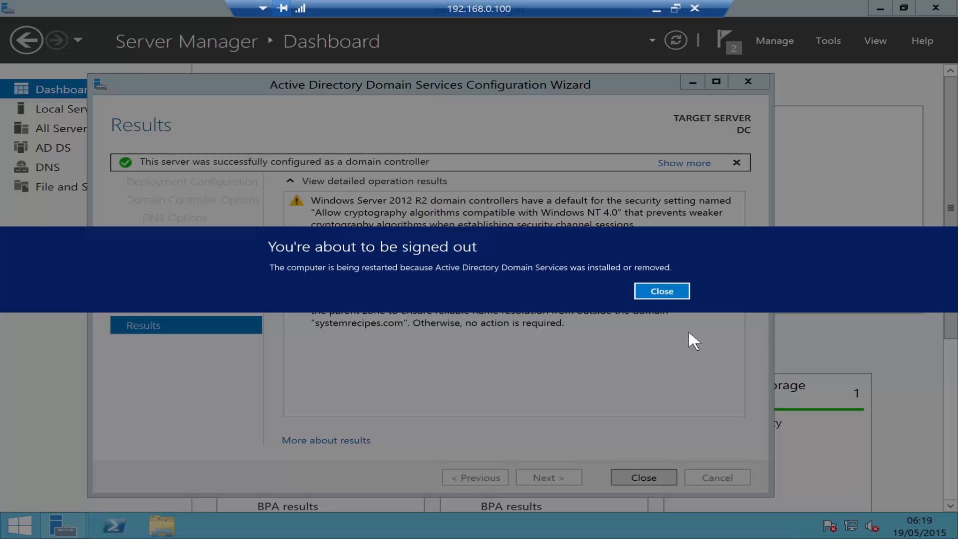
{"action": "mouse_move", "coordinate": [489, 292]}
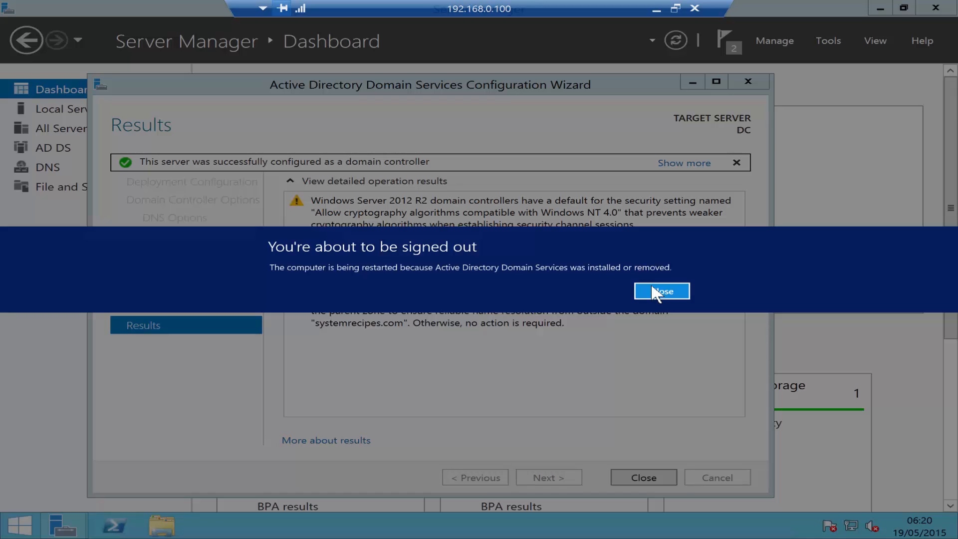
{"action": "left_click", "coordinate": [661, 290]}
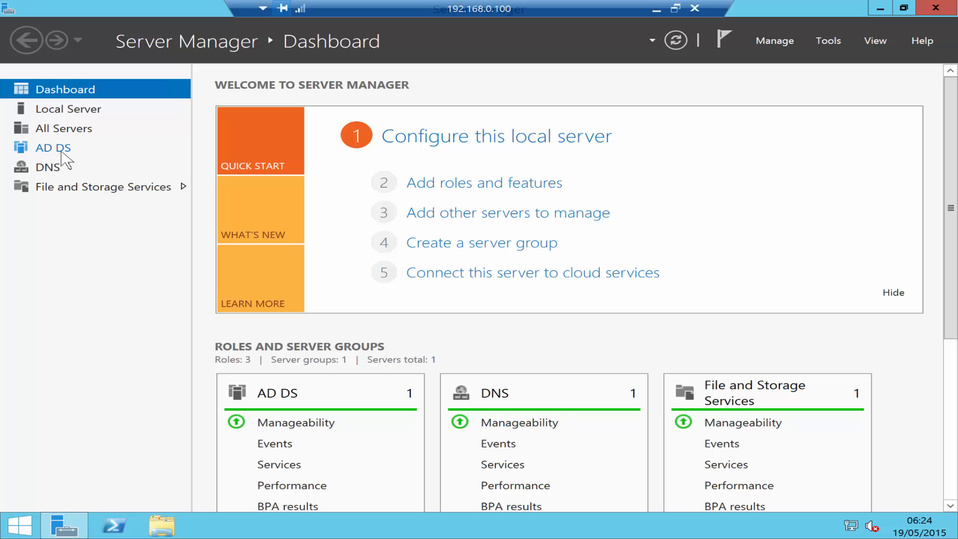
{"action": "mouse_move", "coordinate": [47, 167]}
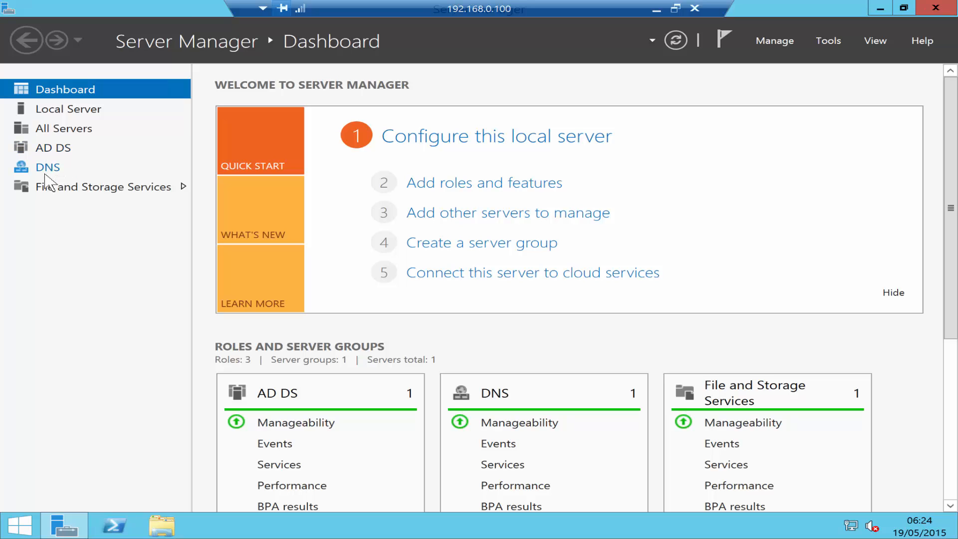
{"action": "mouse_move", "coordinate": [55, 156]}
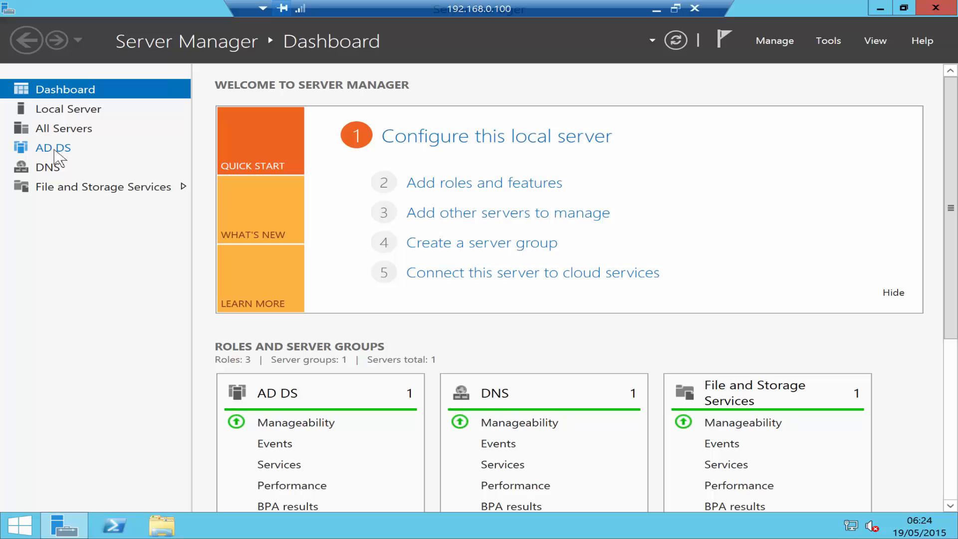
{"action": "left_click", "coordinate": [53, 148]}
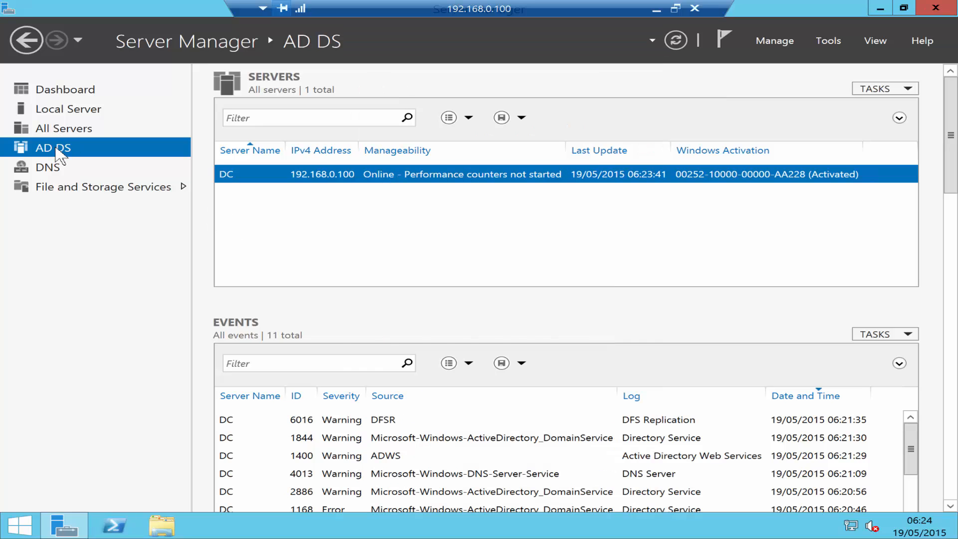
{"action": "mouse_move", "coordinate": [59, 158]}
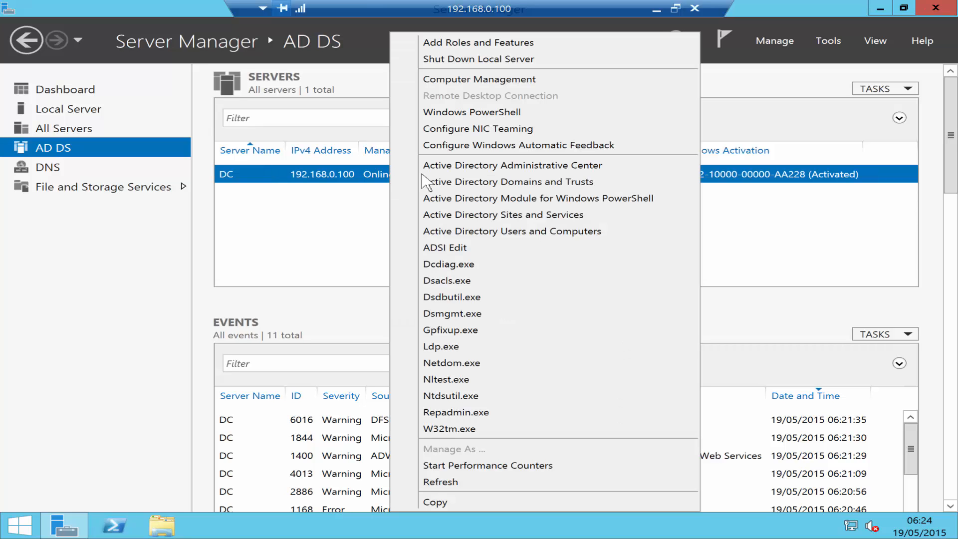
{"action": "mouse_move", "coordinate": [512, 231]}
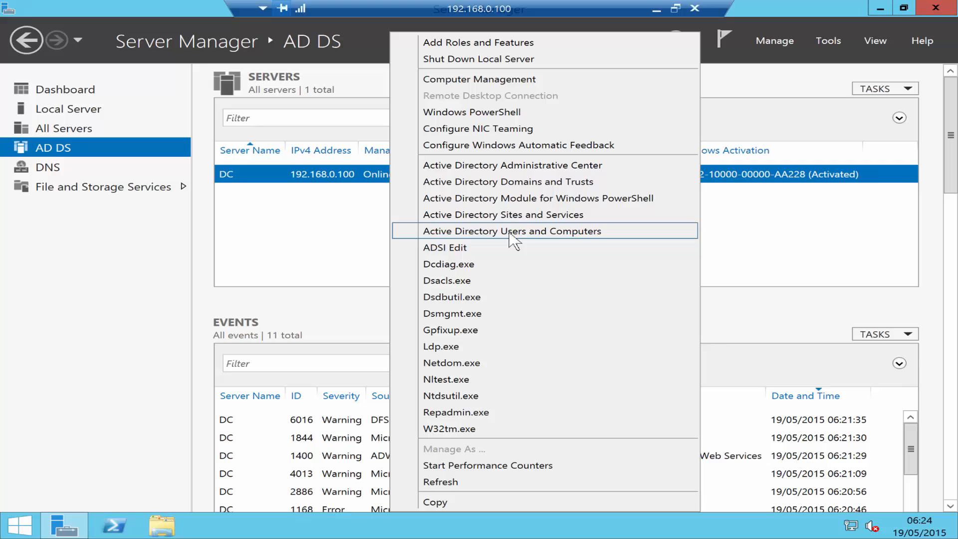
{"action": "mouse_move", "coordinate": [449, 244]}
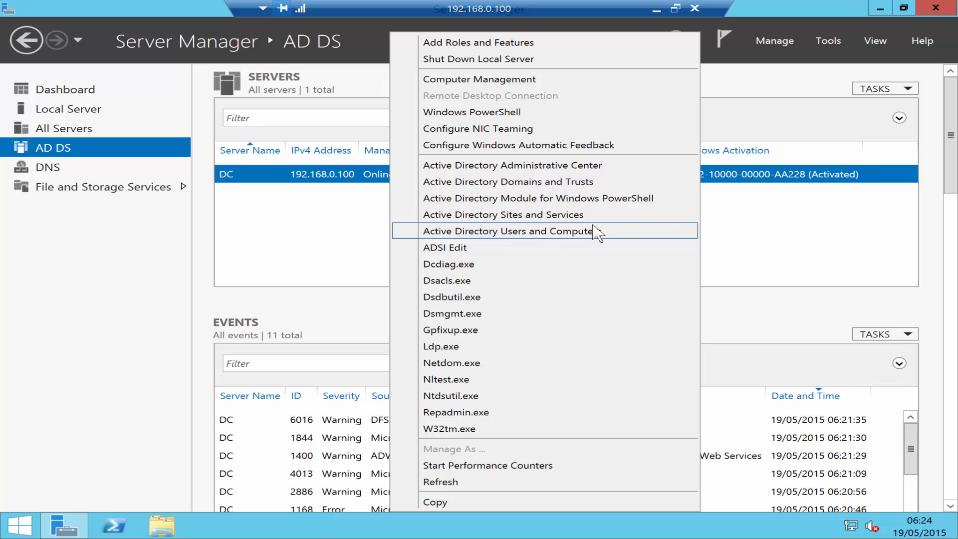
{"action": "mouse_move", "coordinate": [739, 237]}
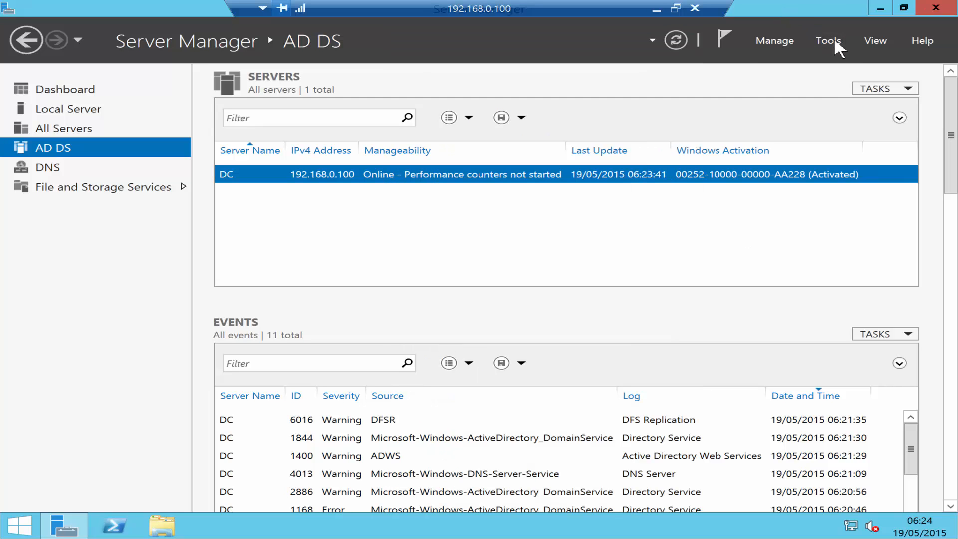
Step: Show Server Manager's Tools list of Active Directory administration tools
{"action": "left_click", "coordinate": [828, 40]}
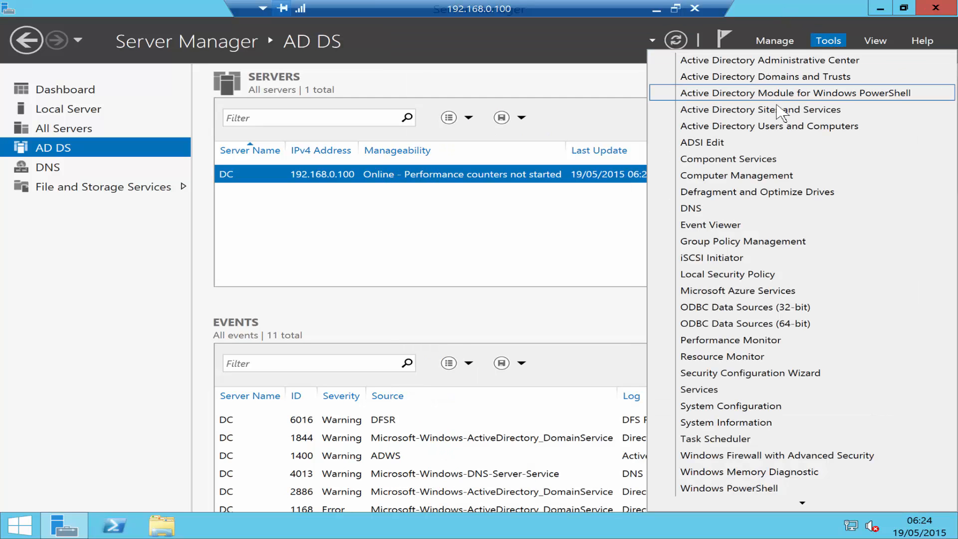
{"action": "mouse_move", "coordinate": [752, 167]}
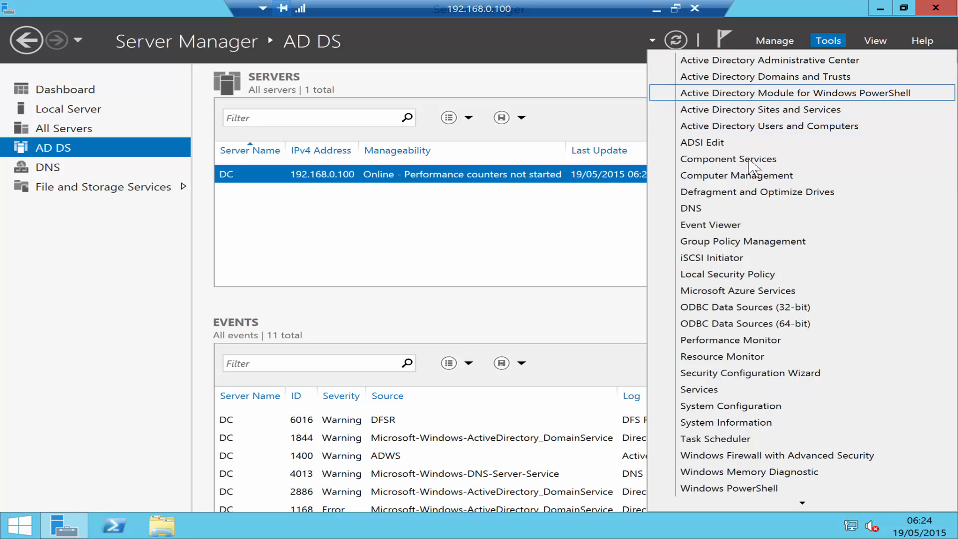
{"action": "mouse_move", "coordinate": [702, 219]}
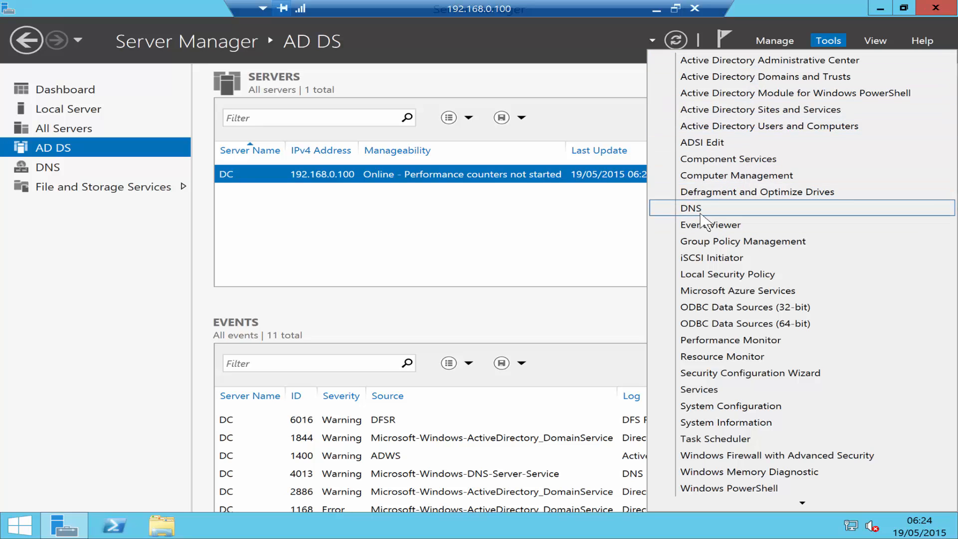
{"action": "mouse_move", "coordinate": [739, 125]}
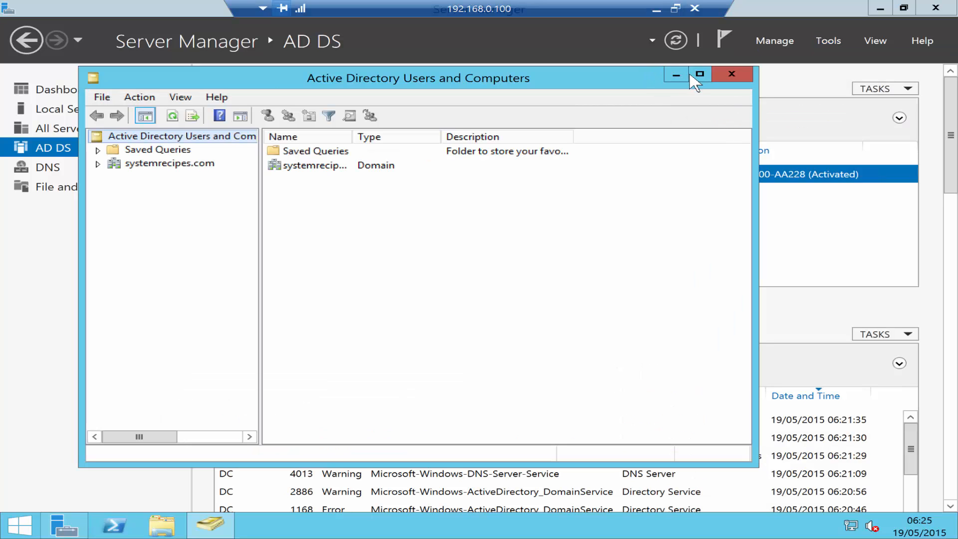
Step: Maximize the window and show the Users container of systemrecipes.com with its default accounts and groups
{"action": "left_click", "coordinate": [698, 75]}
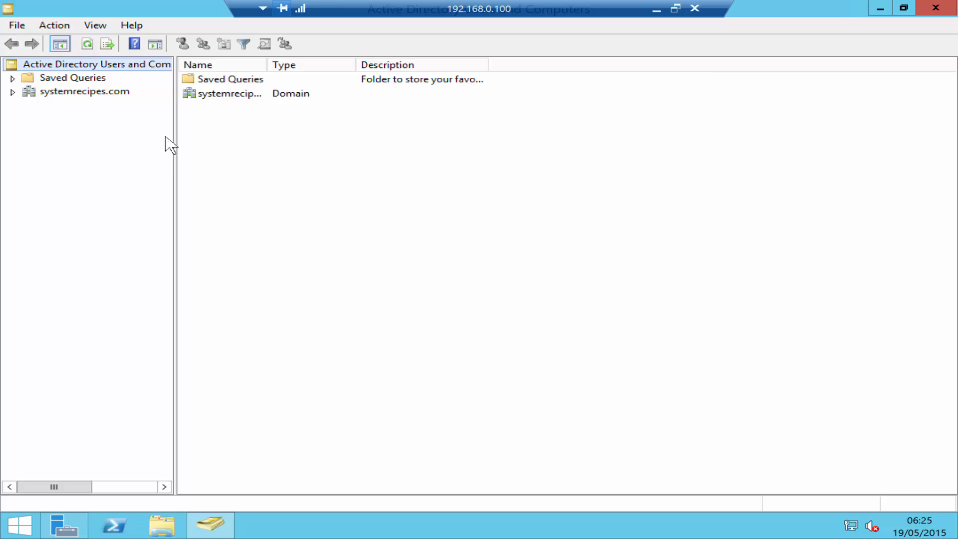
{"action": "mouse_move", "coordinate": [242, 162]}
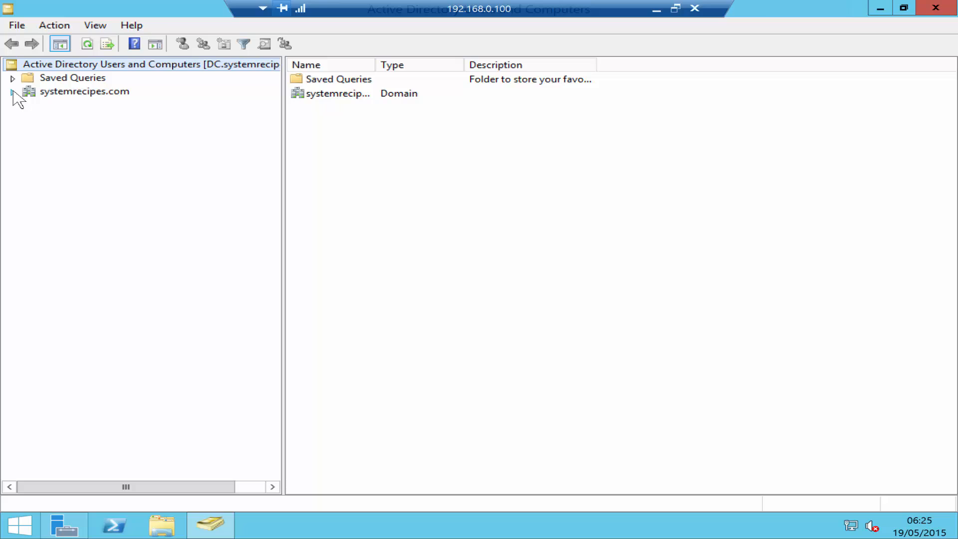
{"action": "left_click", "coordinate": [12, 90]}
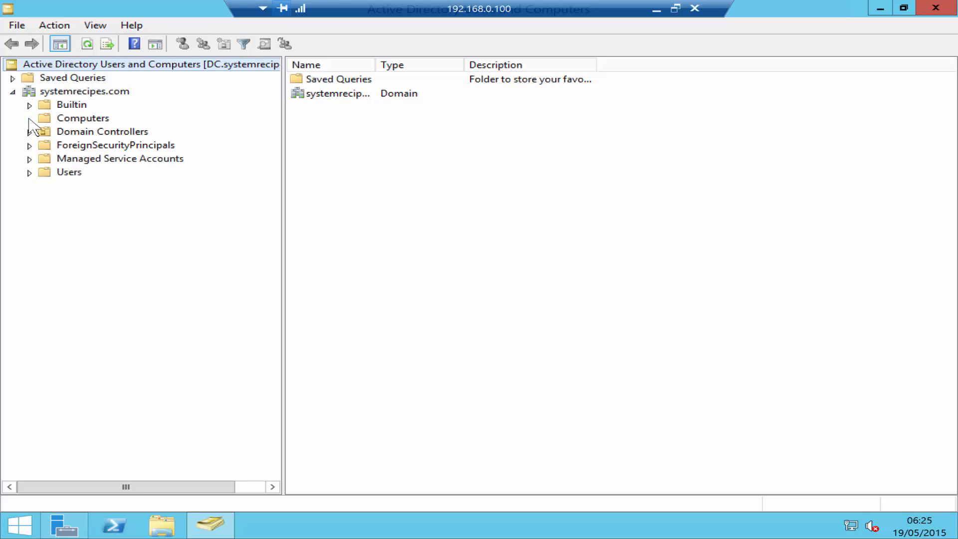
{"action": "left_click", "coordinate": [69, 172]}
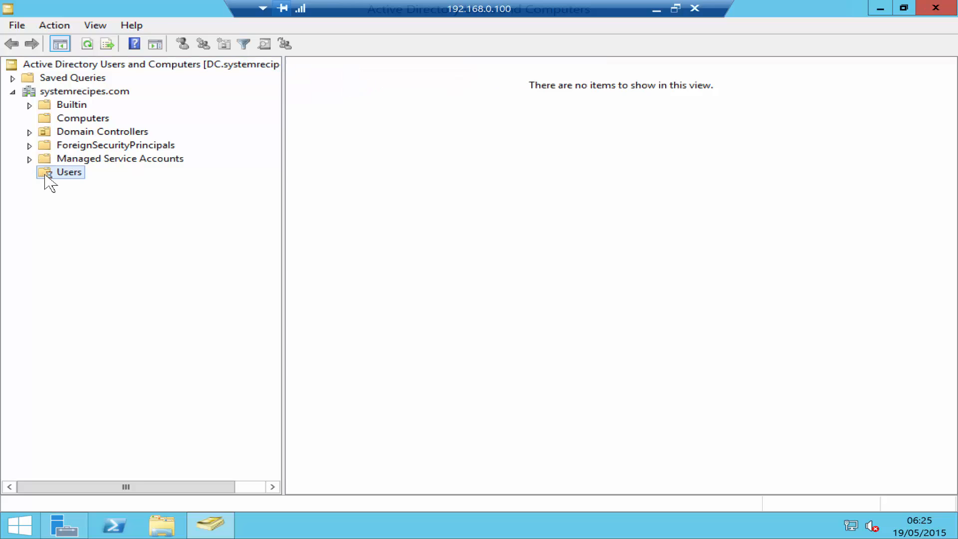
{"action": "left_click", "coordinate": [69, 172]}
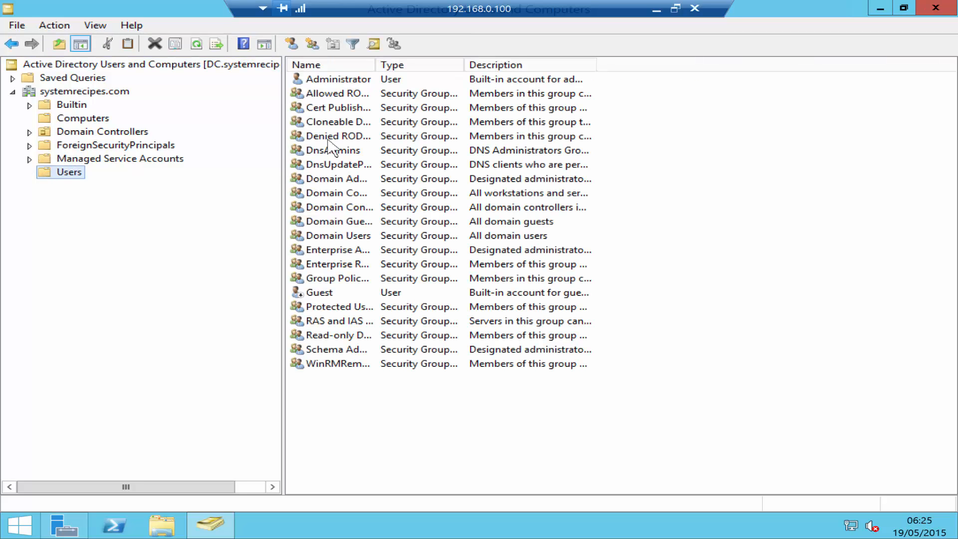
{"action": "mouse_move", "coordinate": [112, 238]}
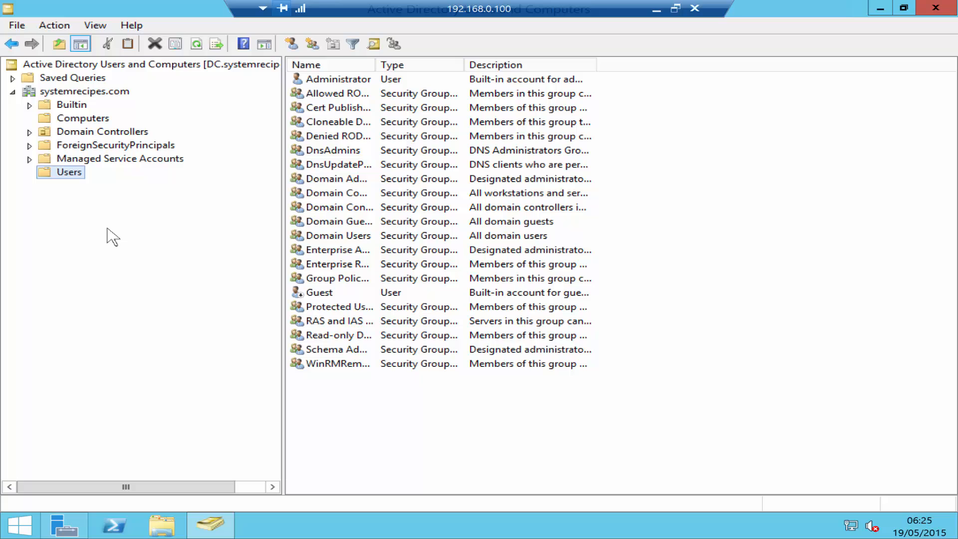
{"action": "mouse_move", "coordinate": [306, 165]}
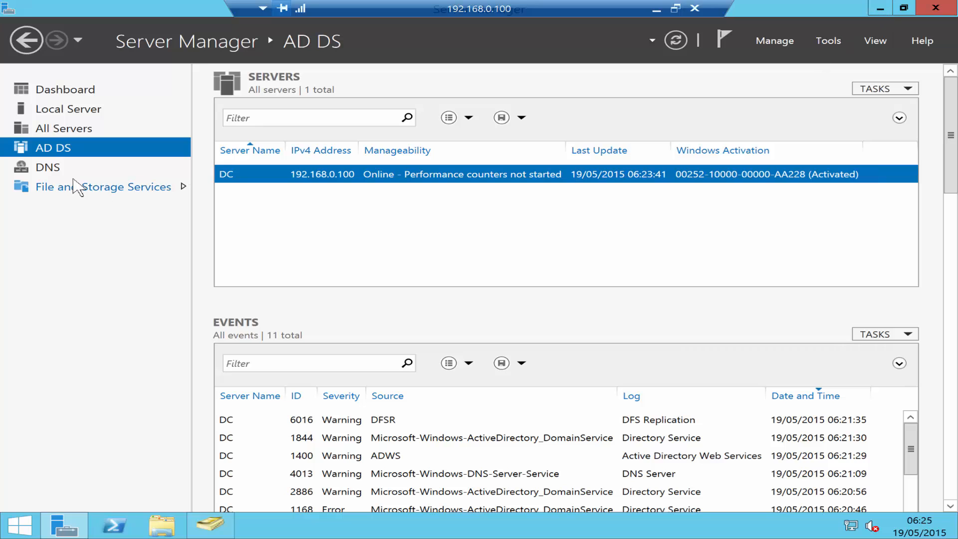
Step: Go to the DNS role page and bring up the management actions for server DC
{"action": "left_click", "coordinate": [47, 167]}
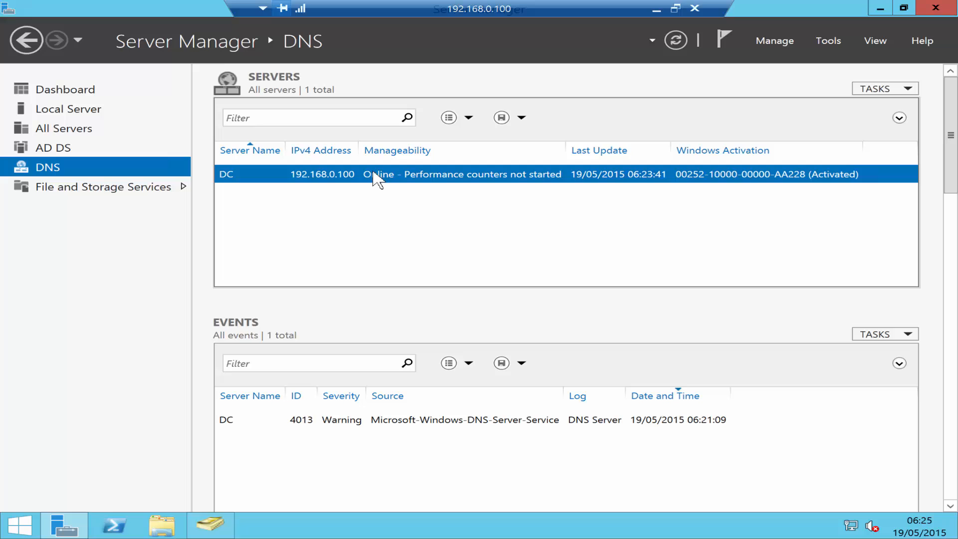
{"action": "right_click", "coordinate": [376, 173]}
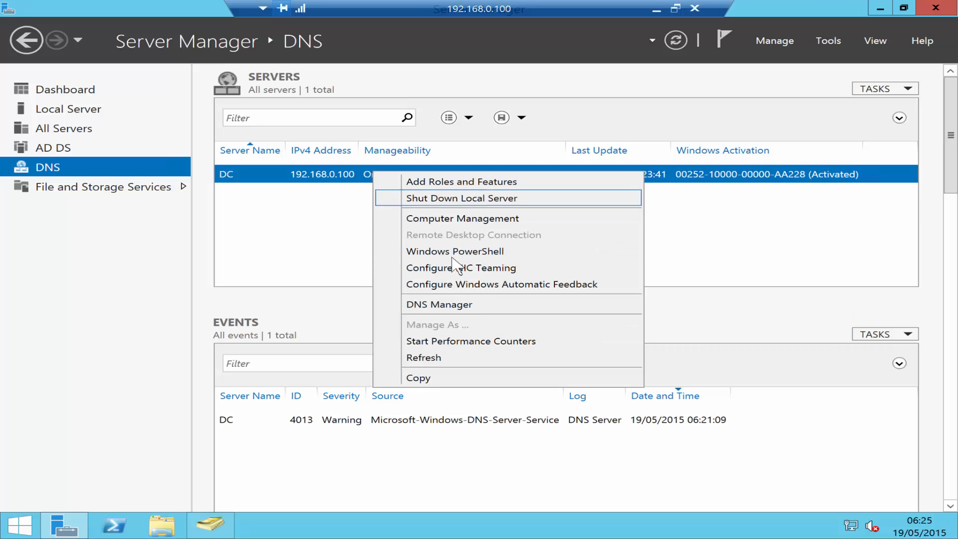
{"action": "mouse_move", "coordinate": [448, 310]}
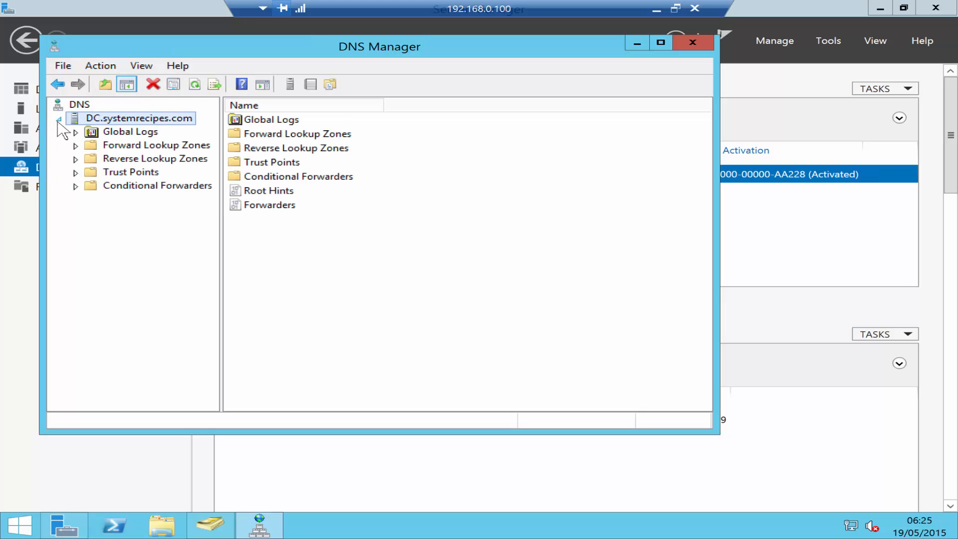
Step: Show the systemrecipes.com forward lookup zone's SOA, NS and host dc (192.168.0.100) records
{"action": "left_click", "coordinate": [156, 144]}
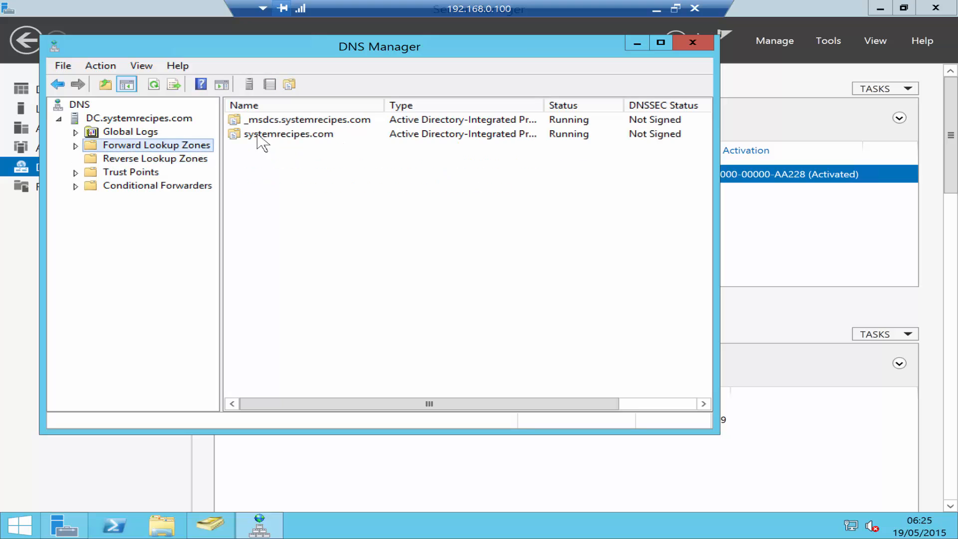
{"action": "left_click", "coordinate": [290, 133]}
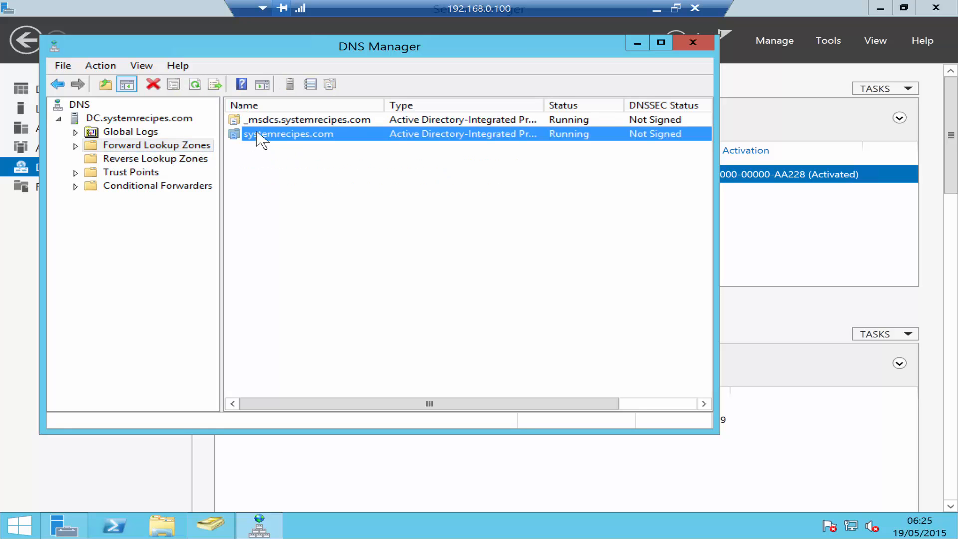
{"action": "double_click", "coordinate": [289, 133]}
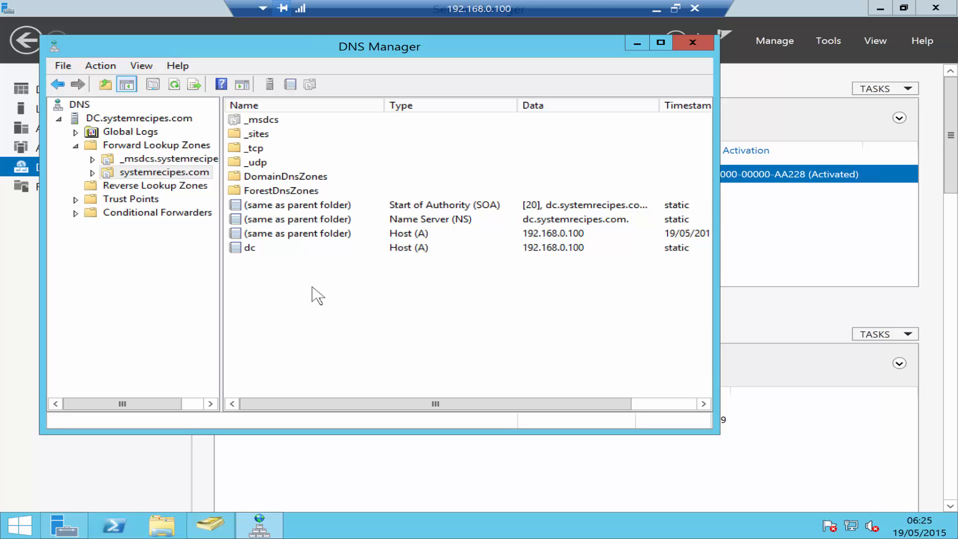
{"action": "mouse_move", "coordinate": [248, 256]}
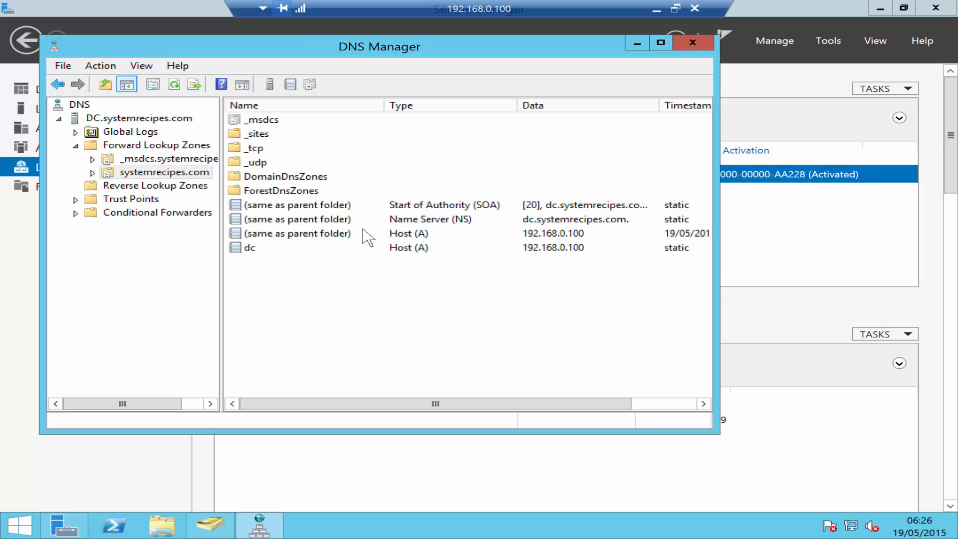
{"action": "mouse_move", "coordinate": [578, 256]}
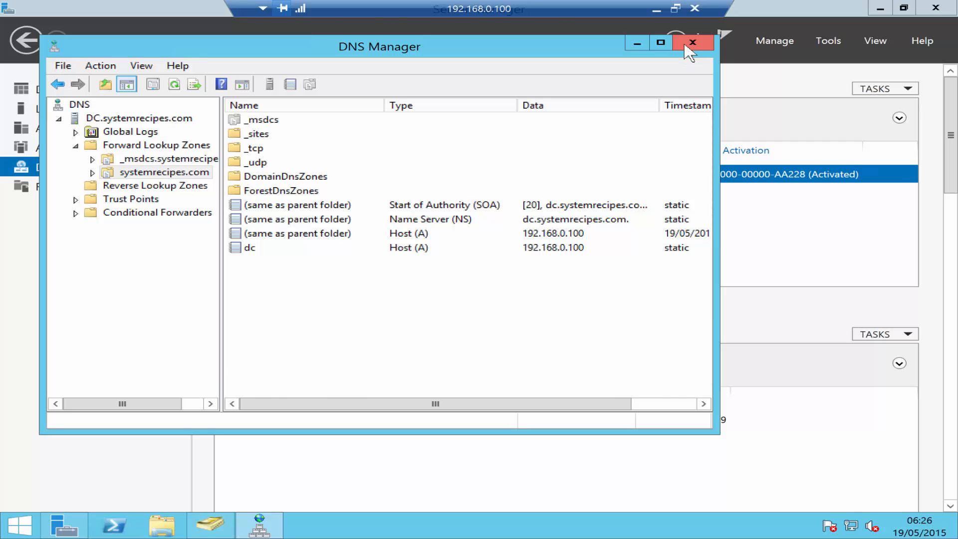
Step: Close DNS Manager, returning to the DNS role page listing server DC
{"action": "left_click", "coordinate": [692, 43]}
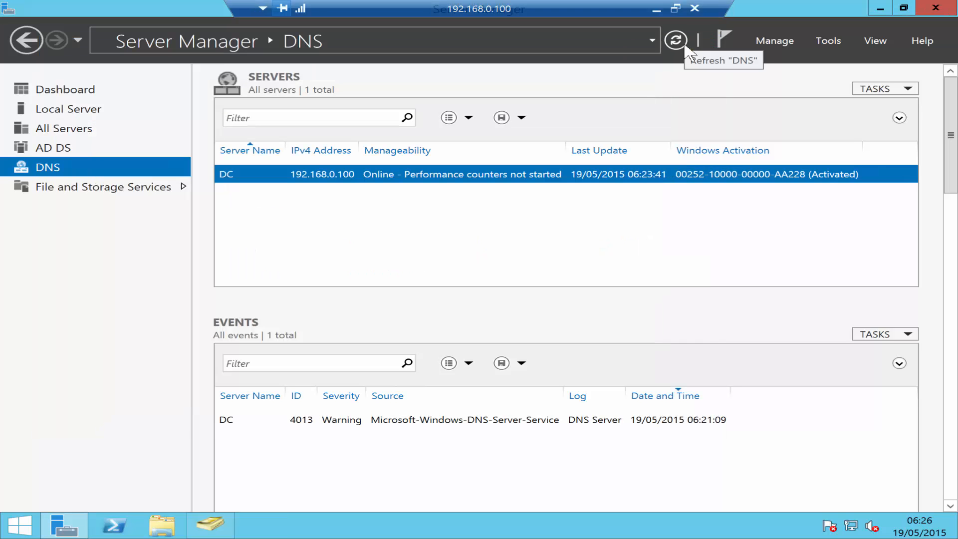